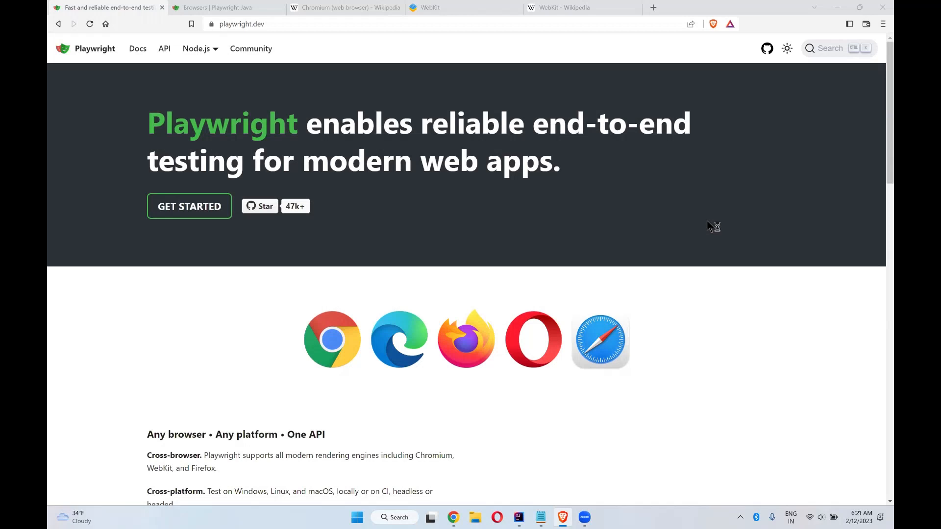
mouse_move(619, 237)
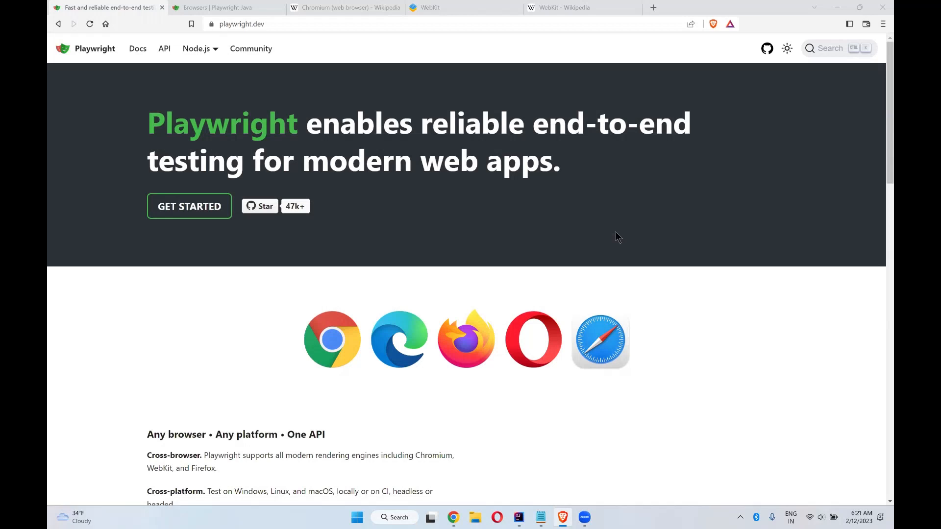
mouse_move(586, 237)
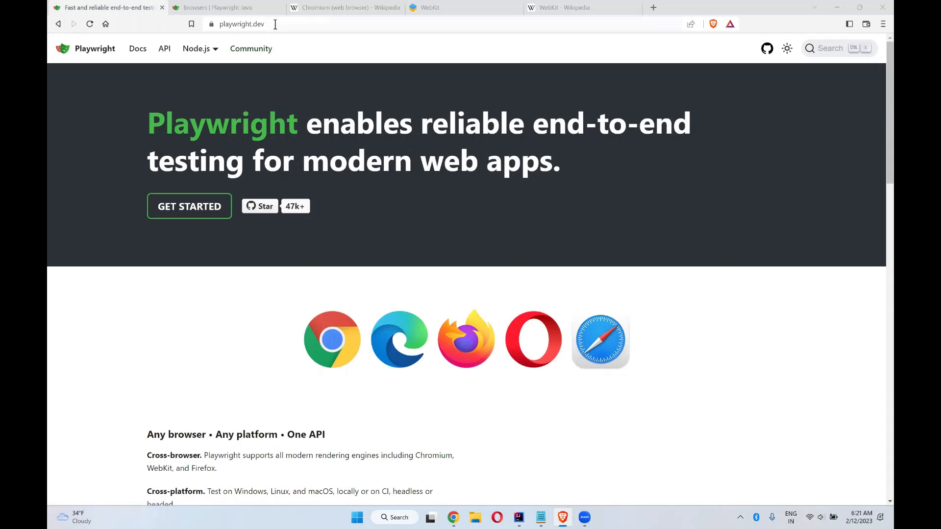
mouse_move(488, 394)
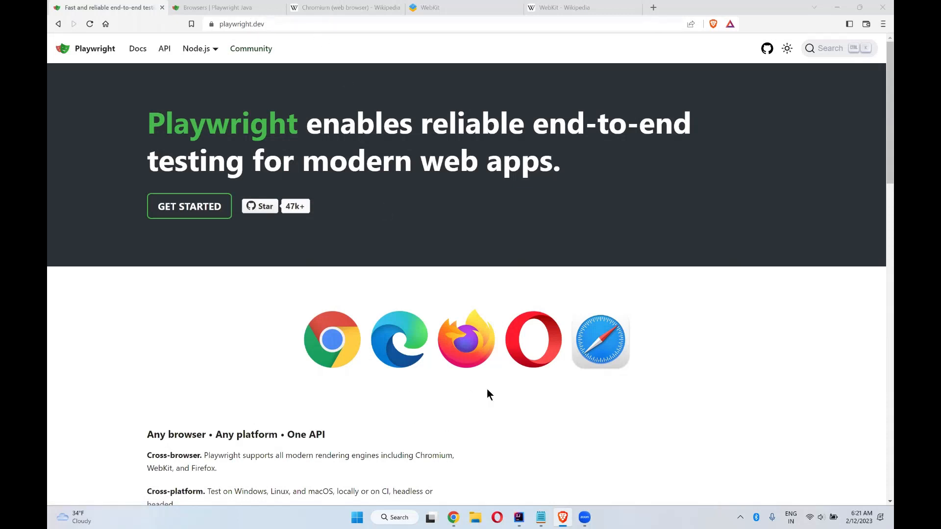
mouse_move(619, 379)
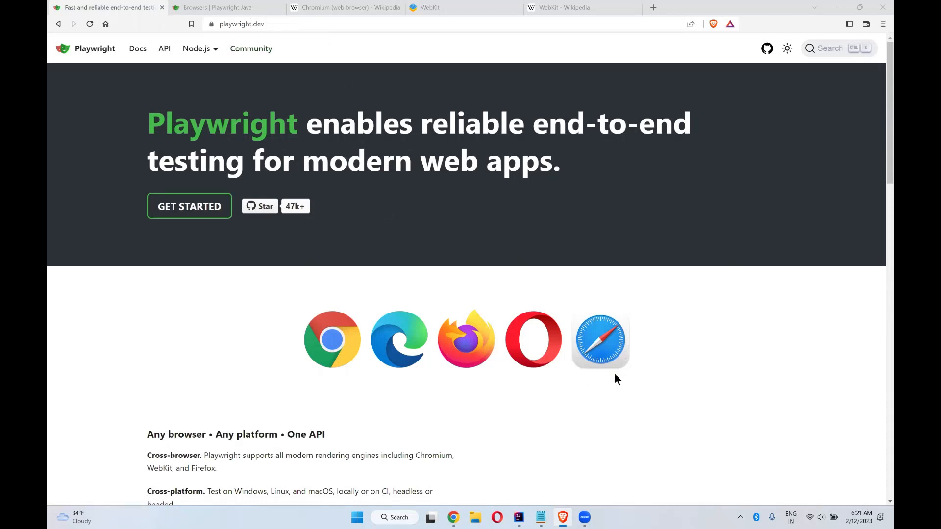
mouse_move(399, 340)
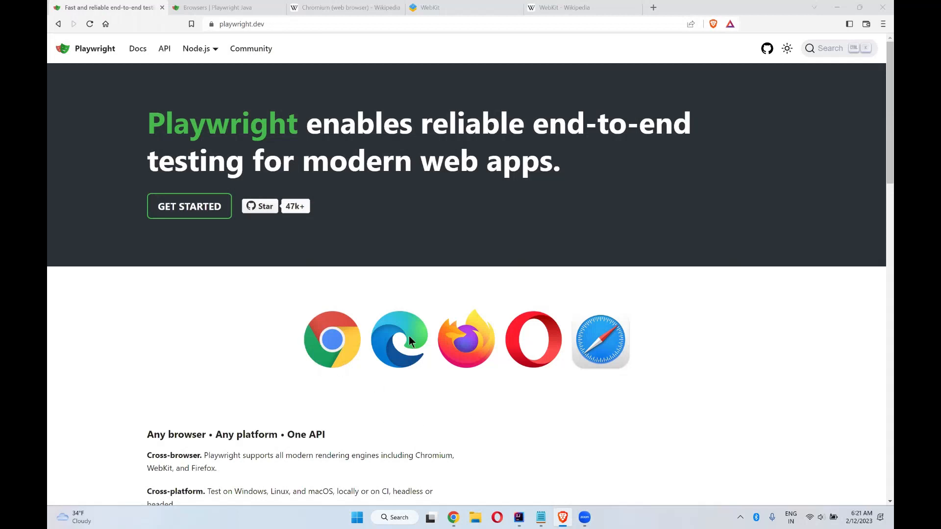
mouse_move(620, 344)
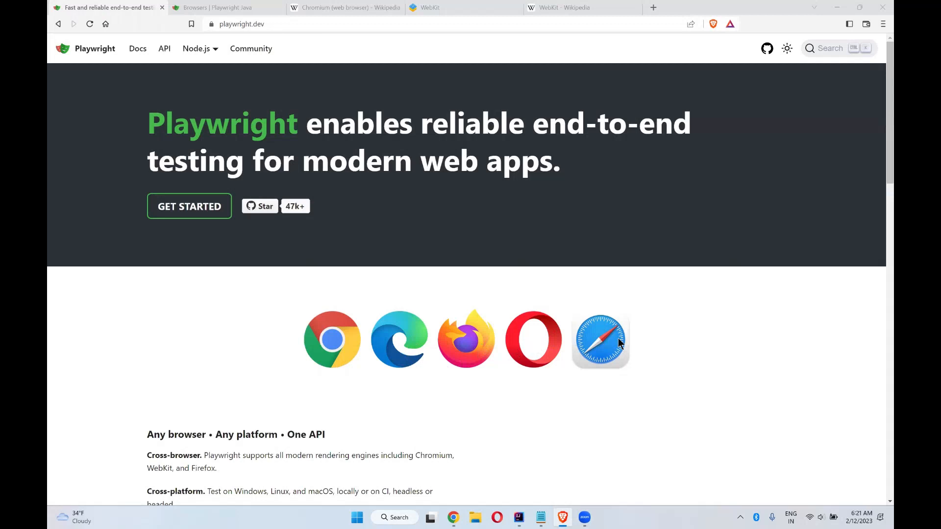
mouse_move(603, 293)
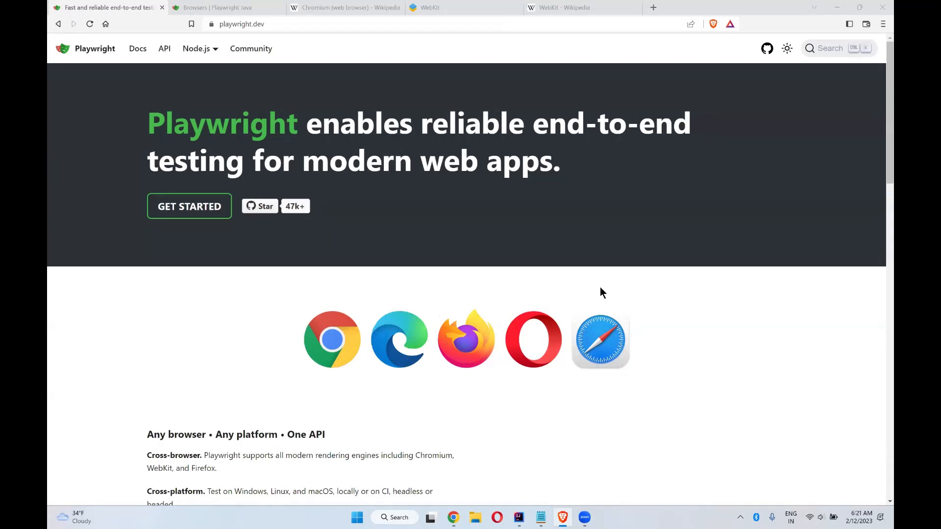
- Show the Playwright Java Browsers guide and highlight the Firefox heading among Chromium and WebKit
click(216, 7)
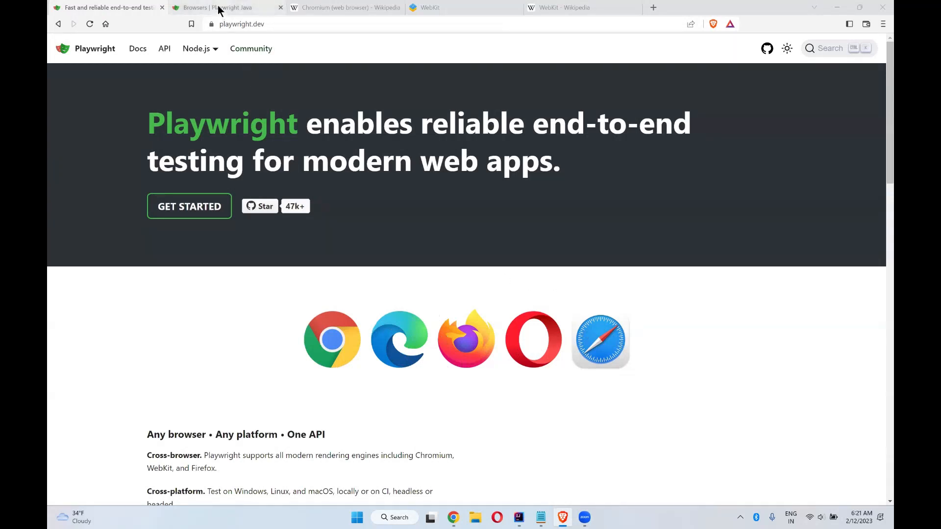
click(223, 7)
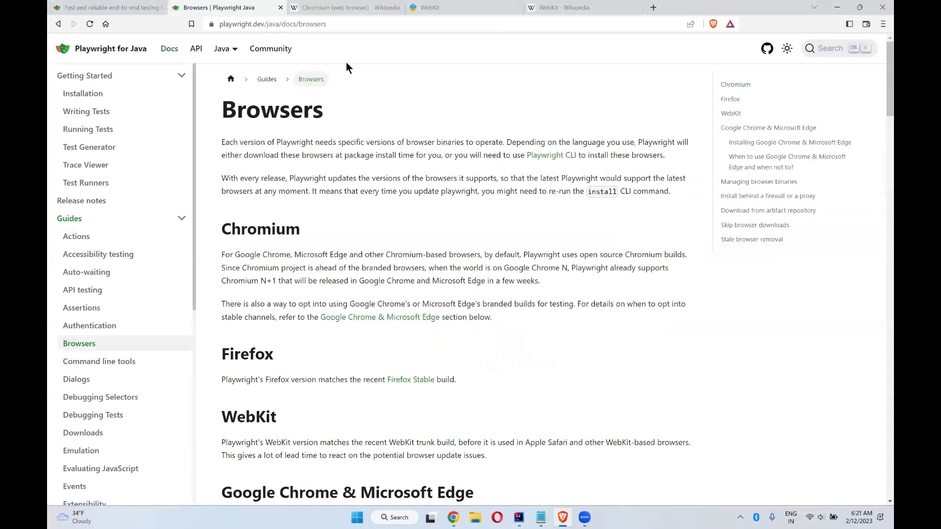
scroll(down, 3)
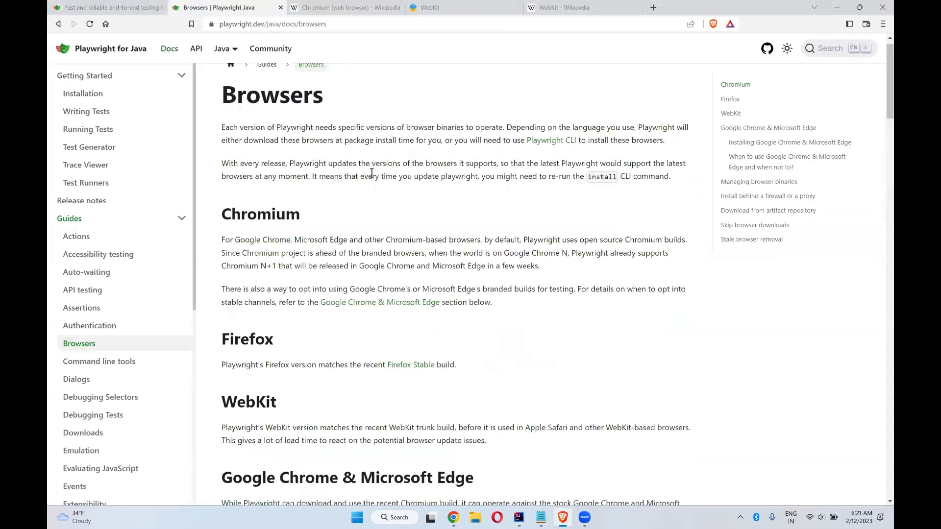
double_click(259, 214)
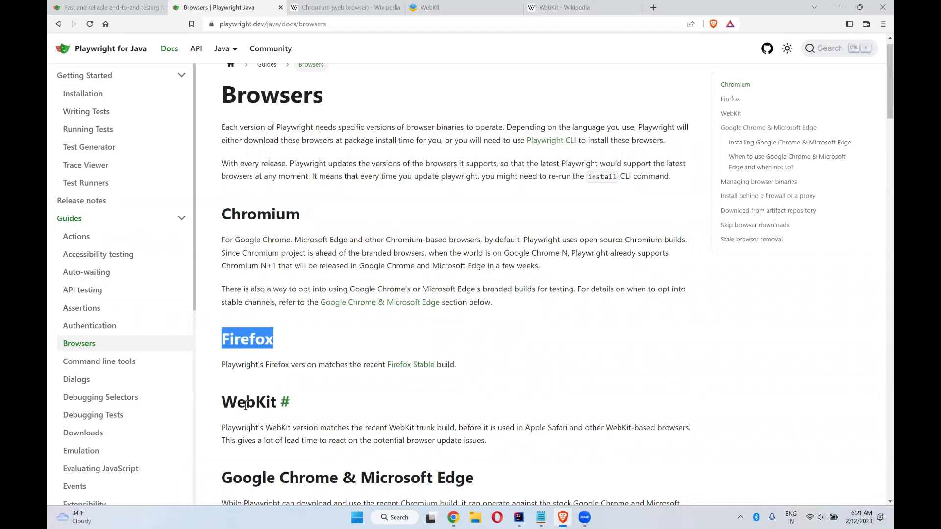
scroll(down, 3)
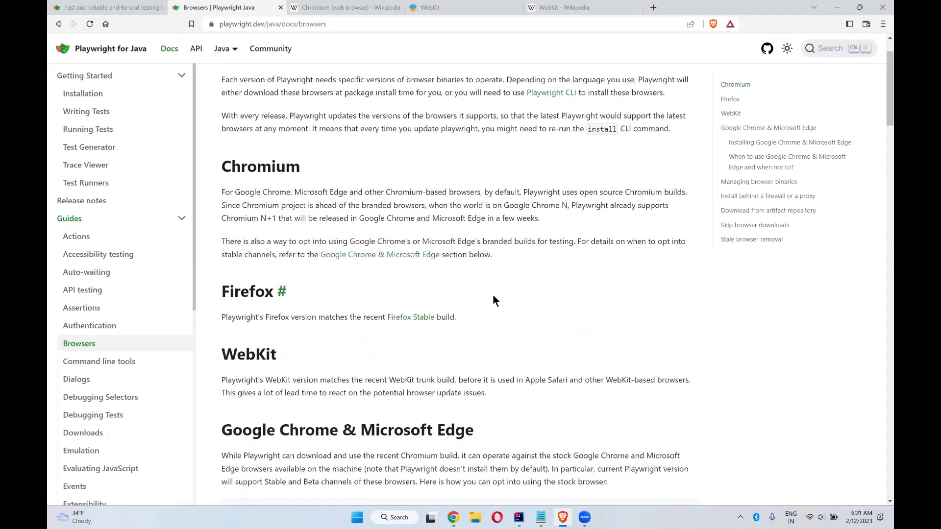
mouse_move(303, 186)
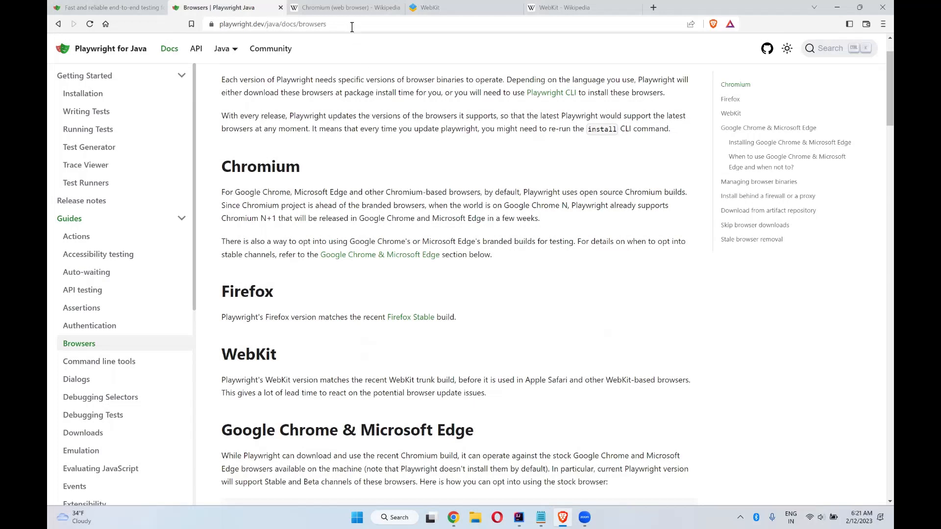
- Switch to the Wikipedia 'Chromium (web browser)' article
click(345, 7)
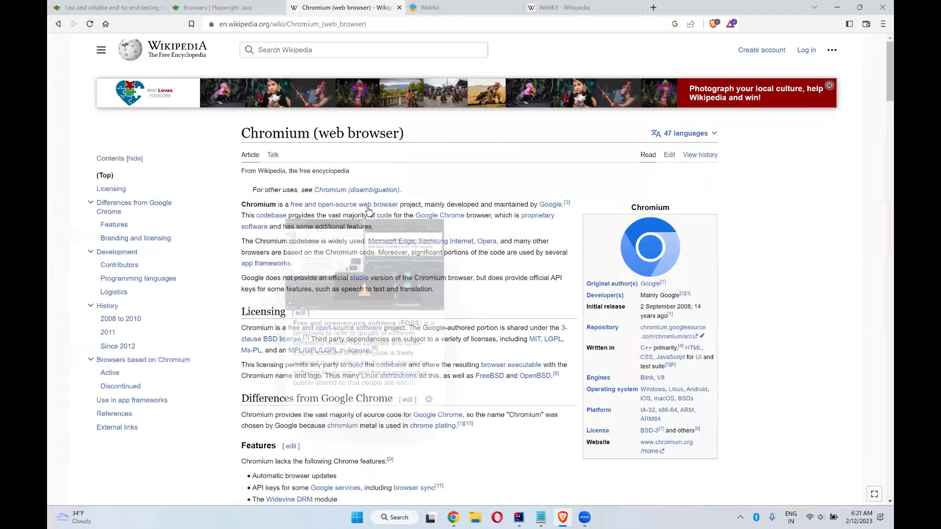
mouse_move(504, 215)
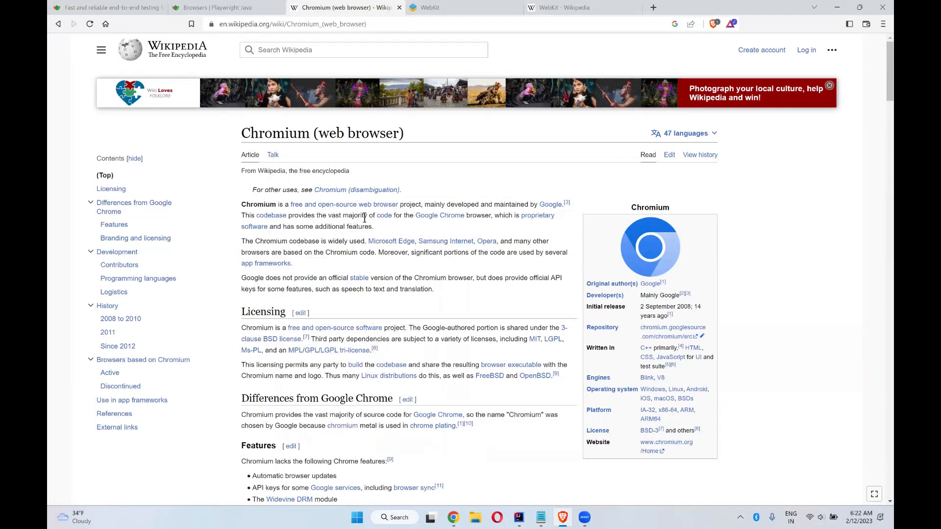
mouse_move(464, 226)
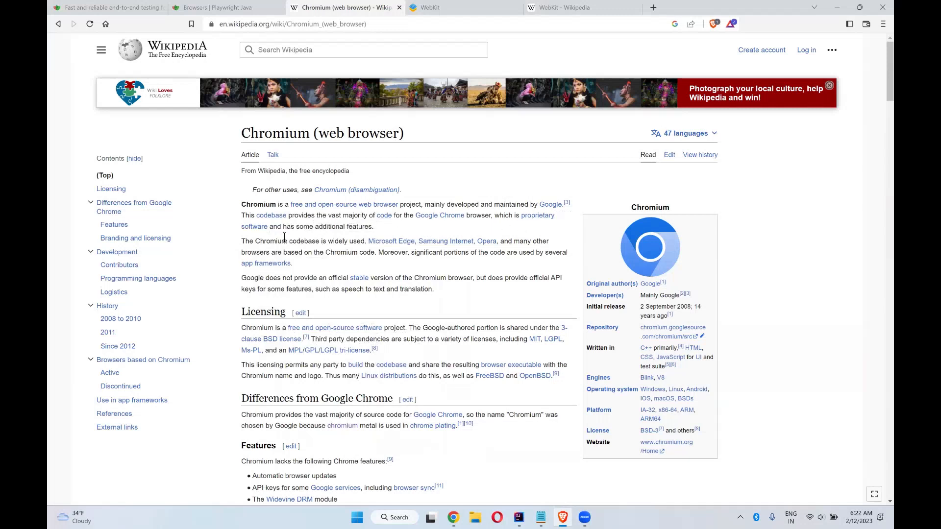
mouse_move(384, 231)
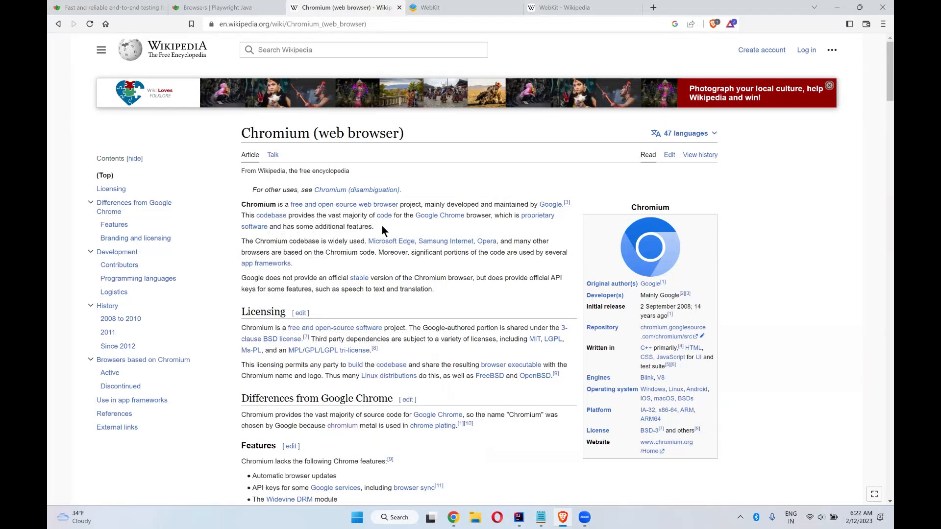
mouse_move(337, 245)
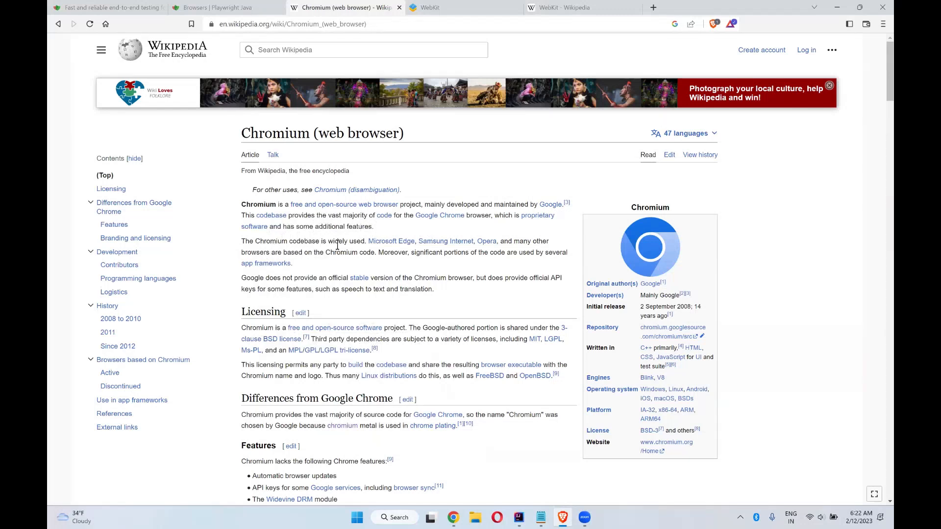
mouse_move(391, 241)
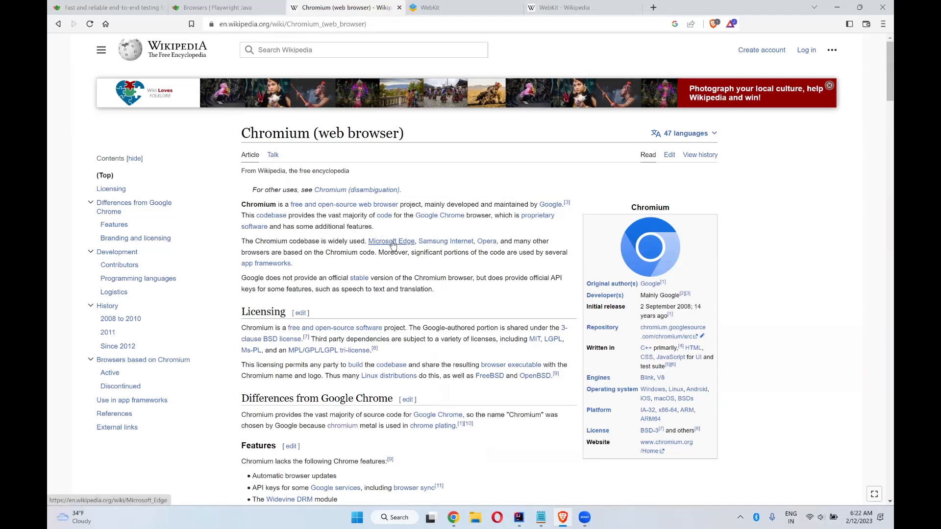
mouse_move(487, 241)
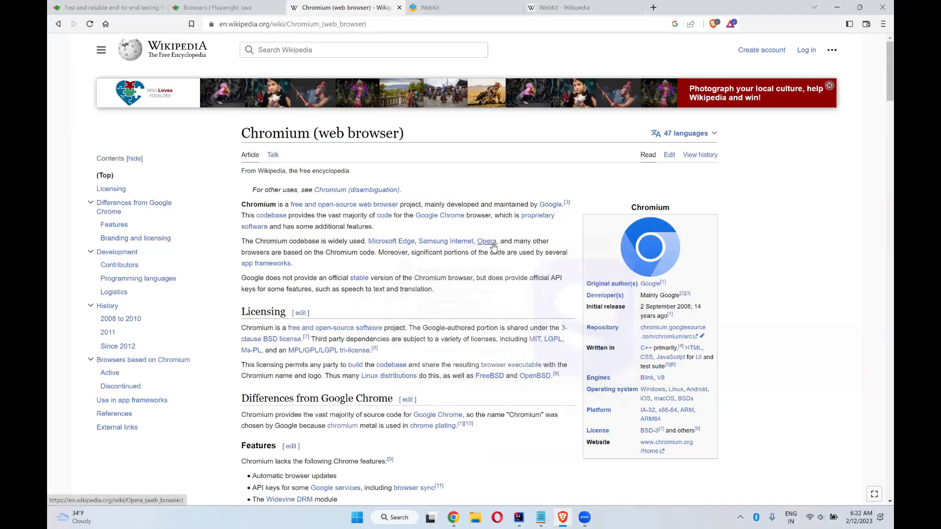
mouse_move(279, 255)
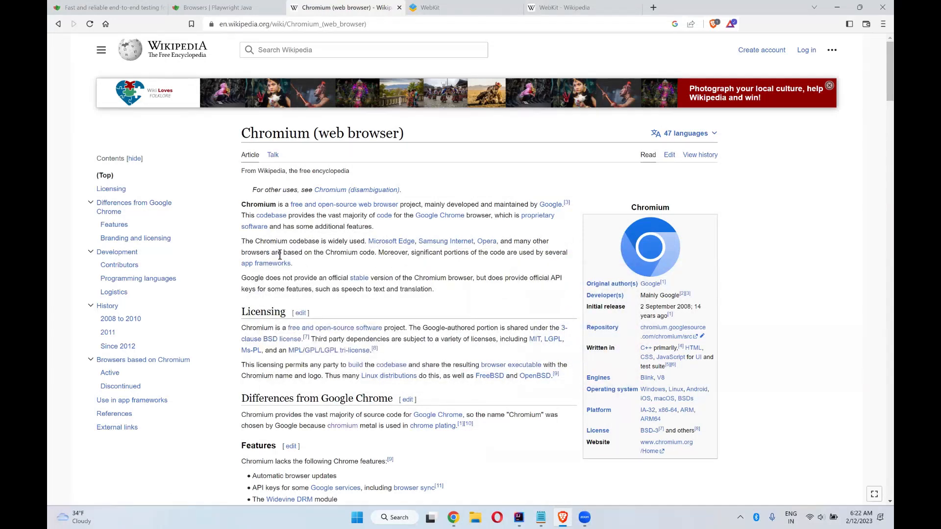
mouse_move(383, 261)
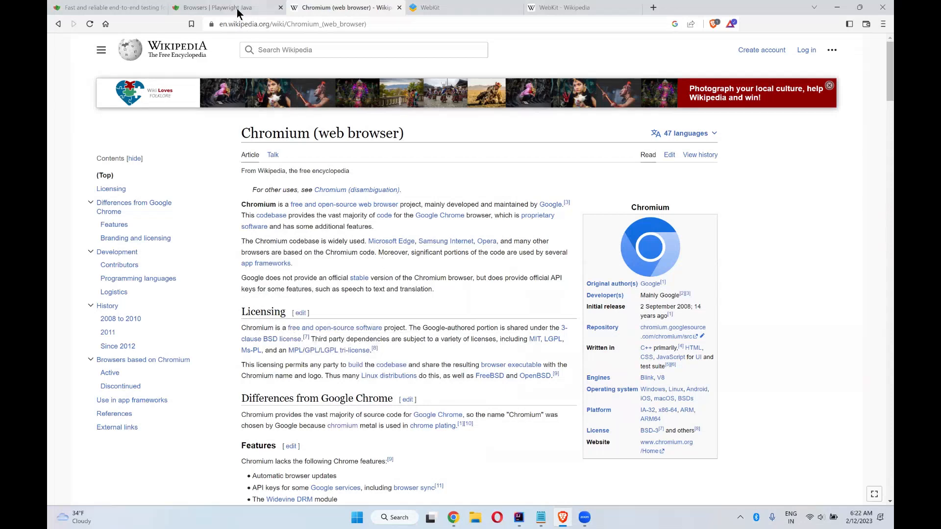
click(219, 7)
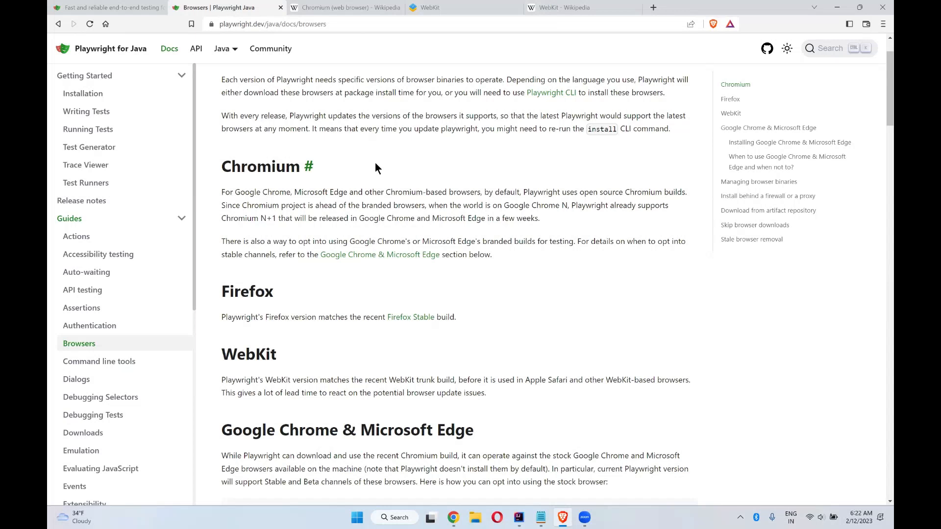
mouse_move(352, 173)
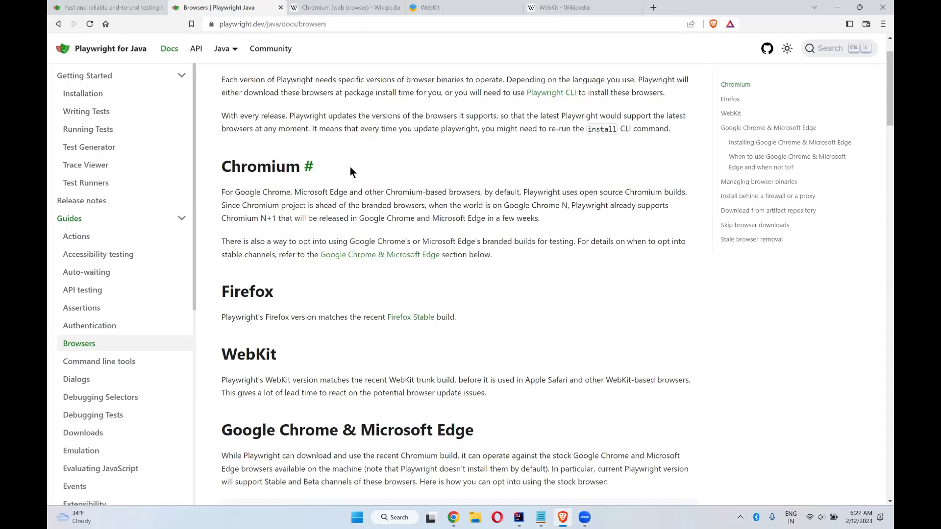
mouse_move(452, 176)
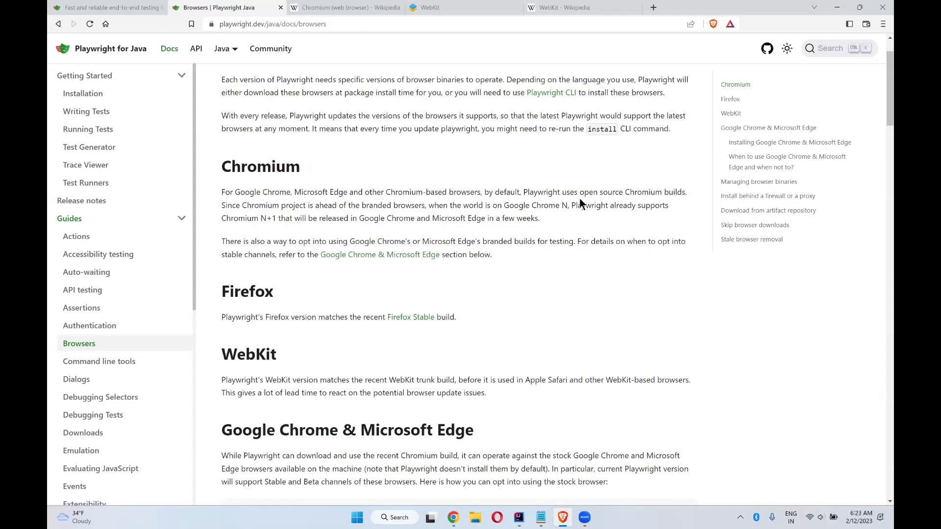
mouse_move(322, 205)
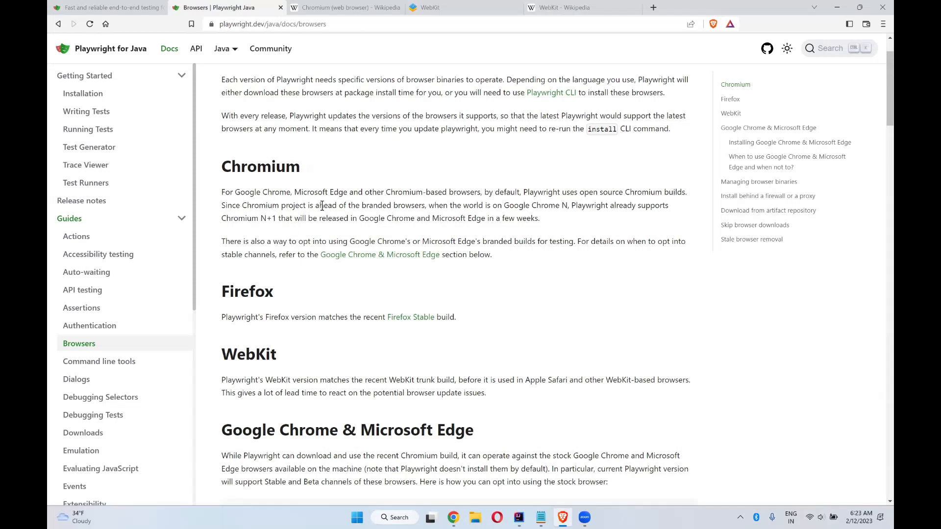
mouse_move(407, 204)
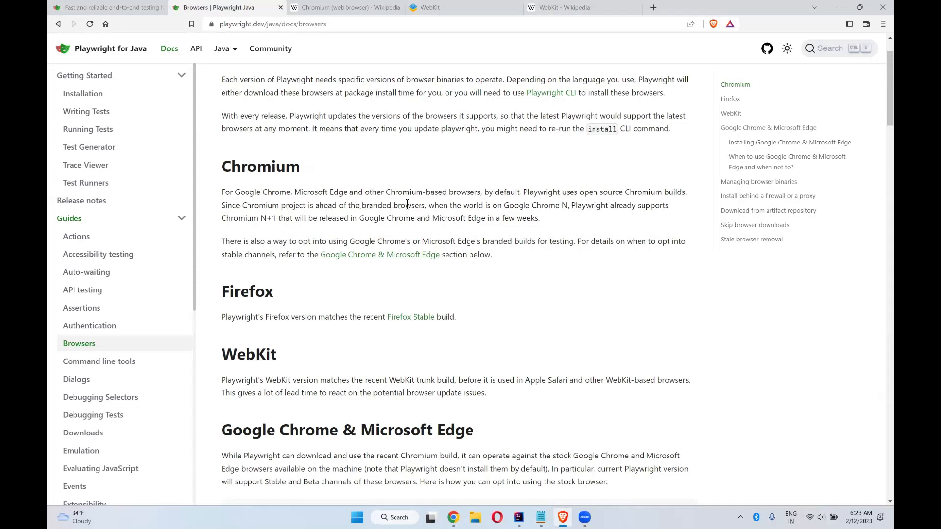
mouse_move(477, 204)
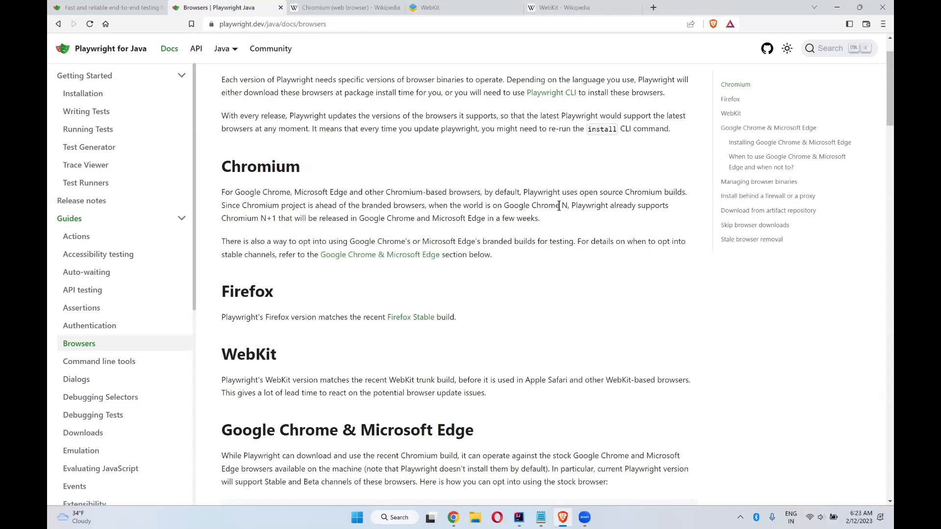
mouse_move(342, 235)
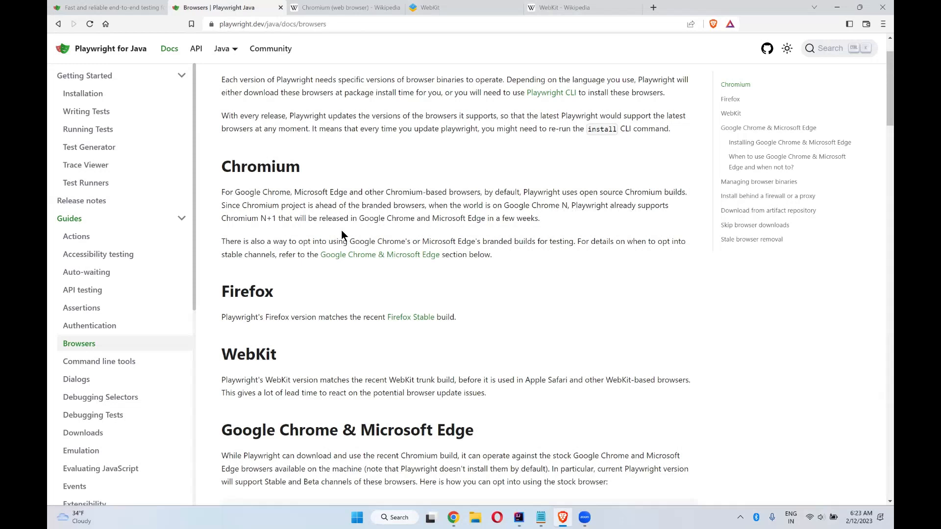
mouse_move(272, 221)
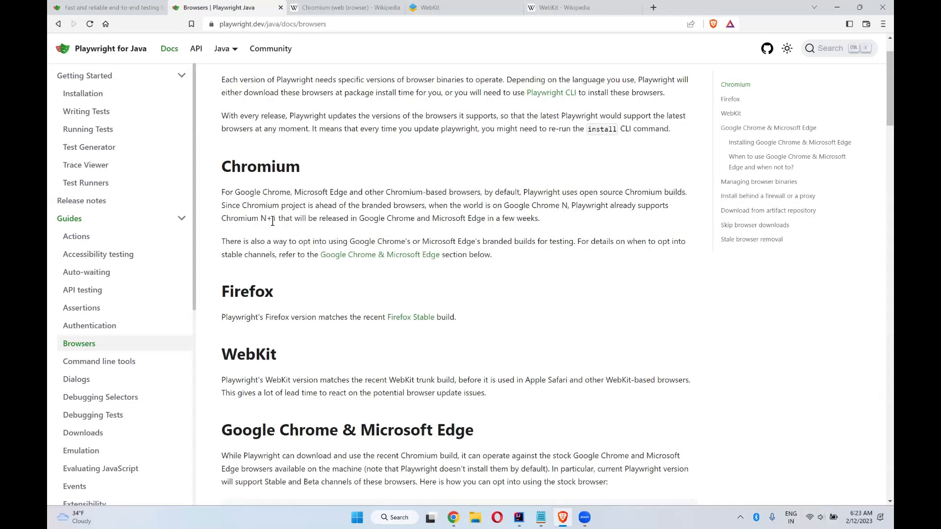
mouse_move(410, 221)
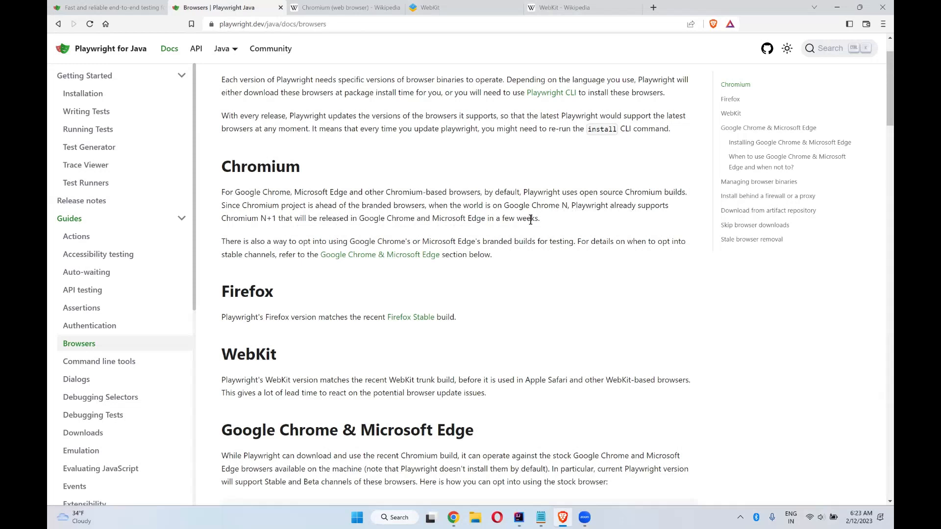
mouse_move(489, 178)
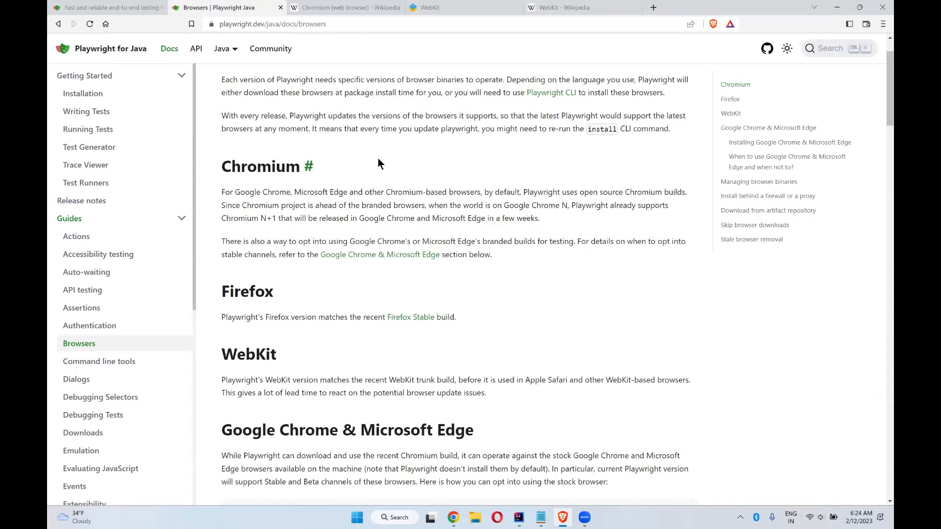
mouse_move(368, 161)
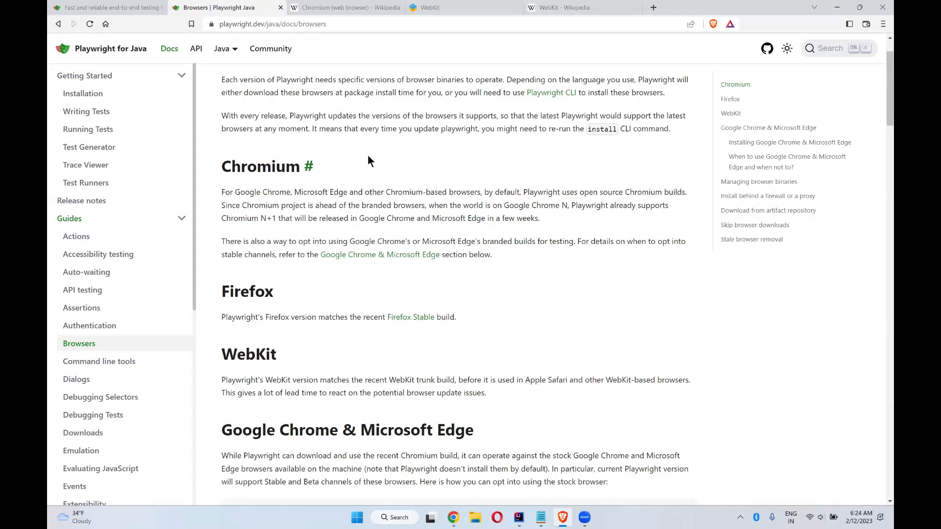
mouse_move(339, 176)
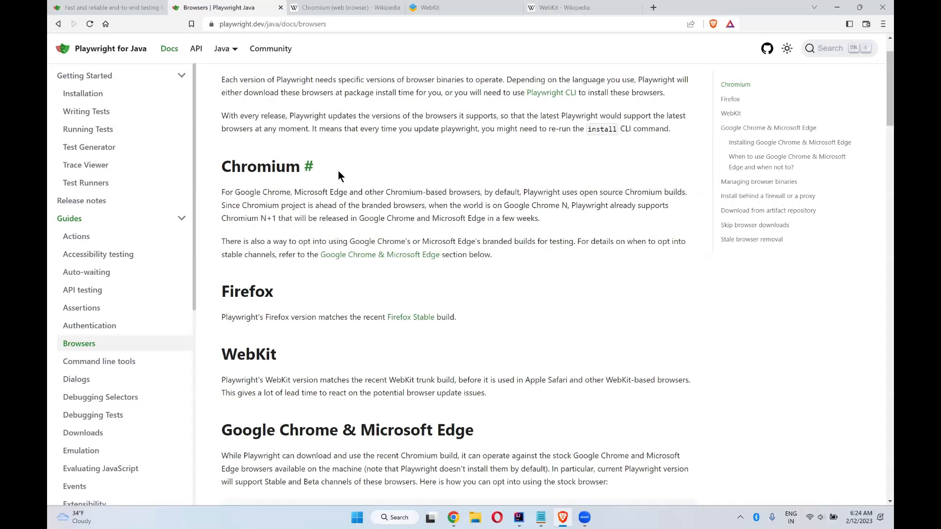
mouse_move(387, 177)
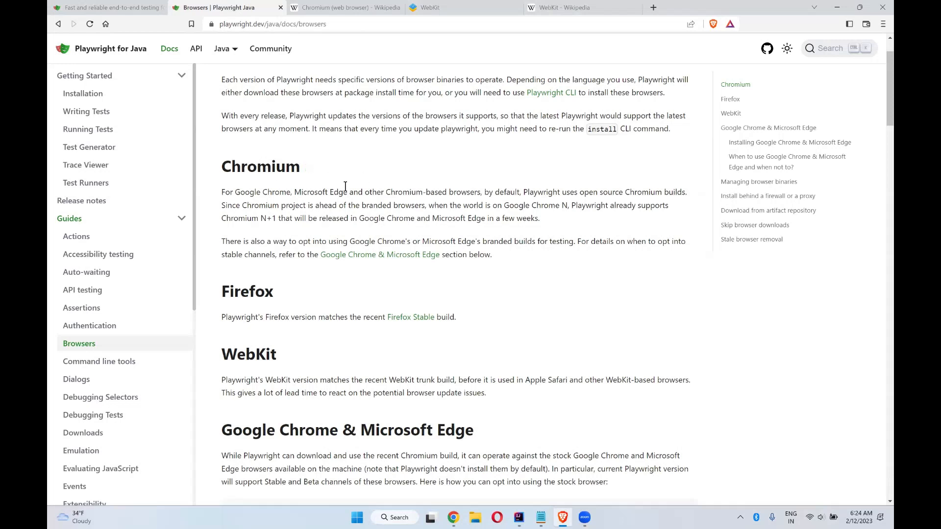
mouse_move(543, 261)
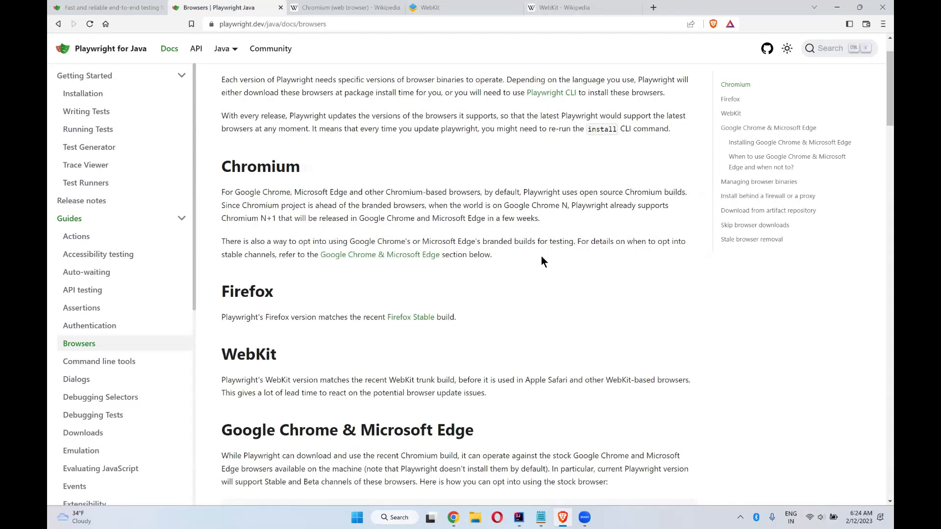
scroll(down, 3)
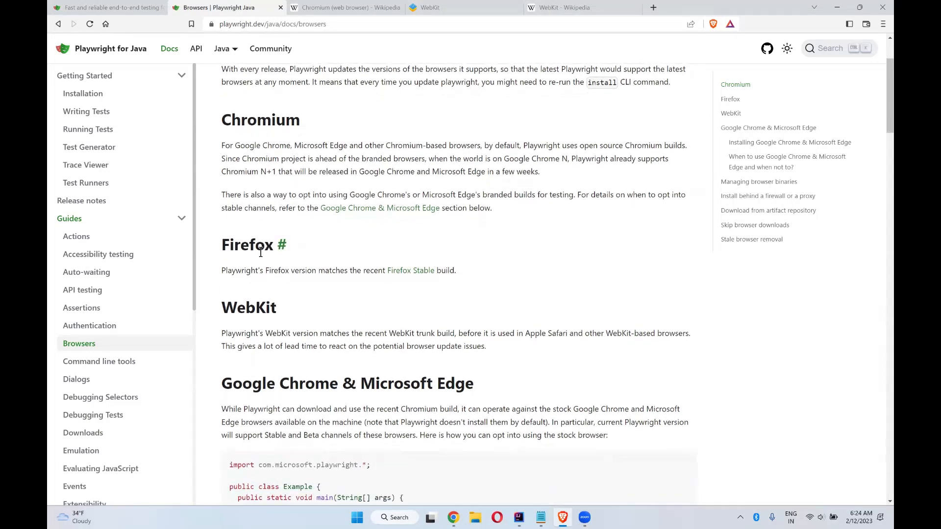
mouse_move(371, 250)
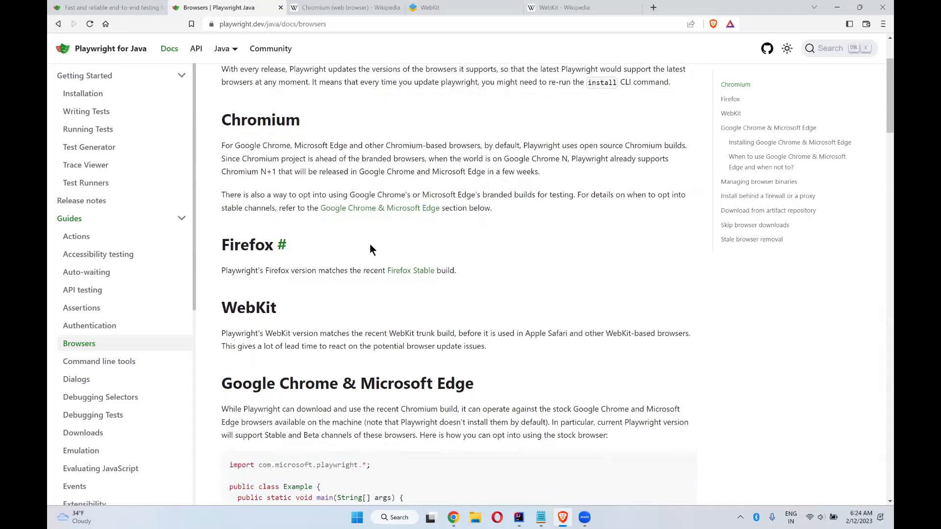
scroll(down, 3)
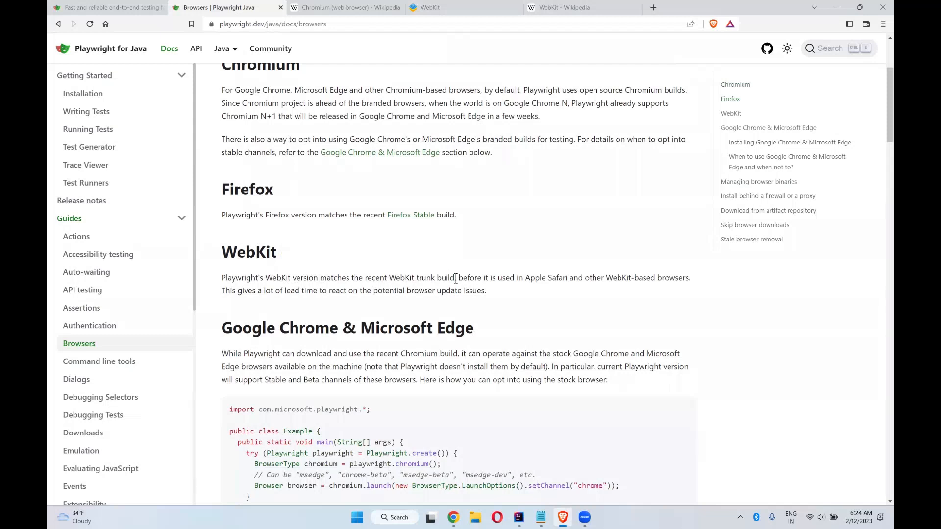
mouse_move(536, 288)
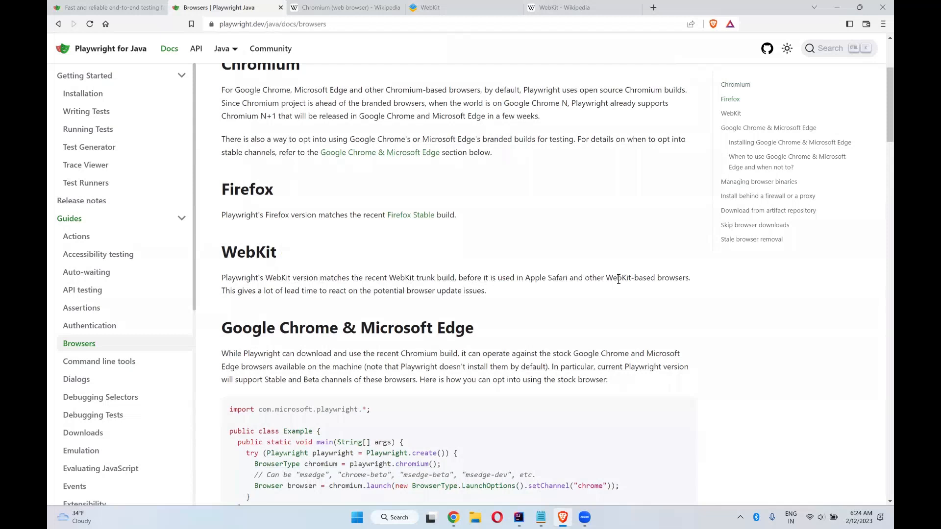
mouse_move(351, 315)
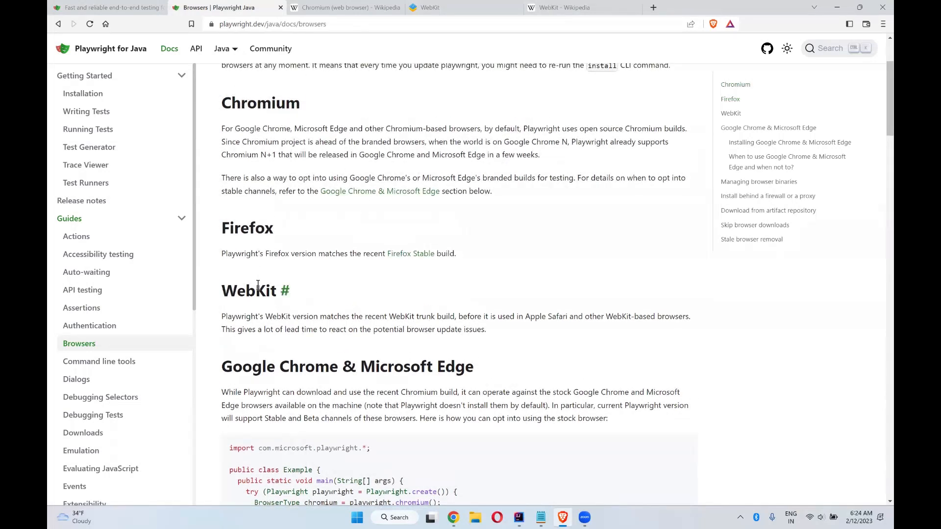
mouse_move(336, 122)
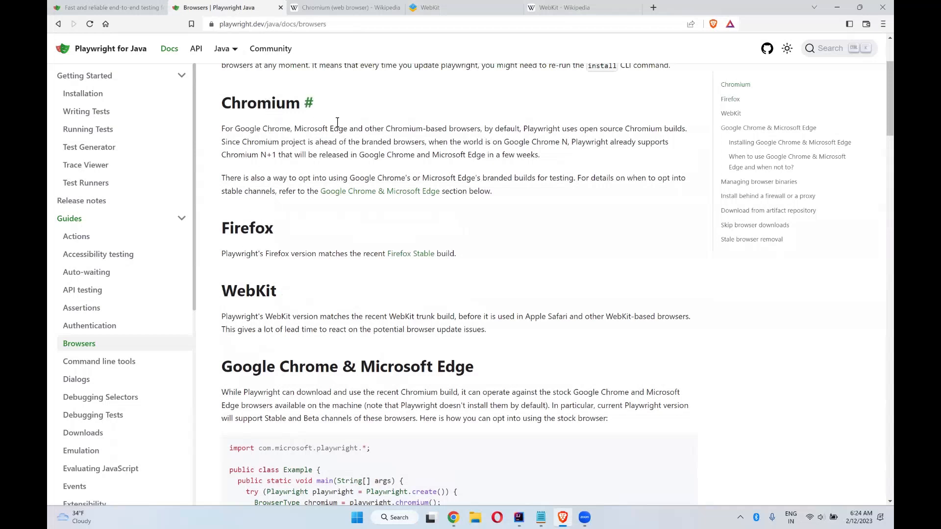
mouse_move(327, 219)
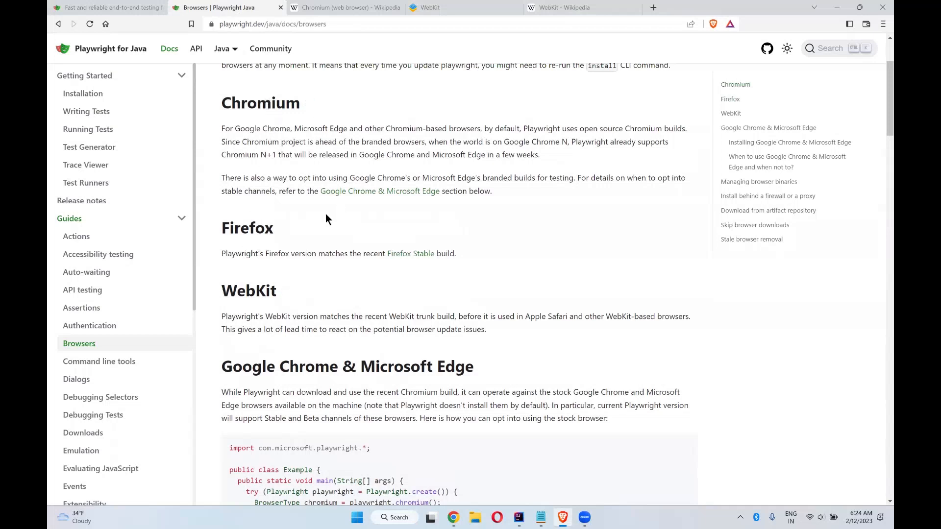
mouse_move(456, 325)
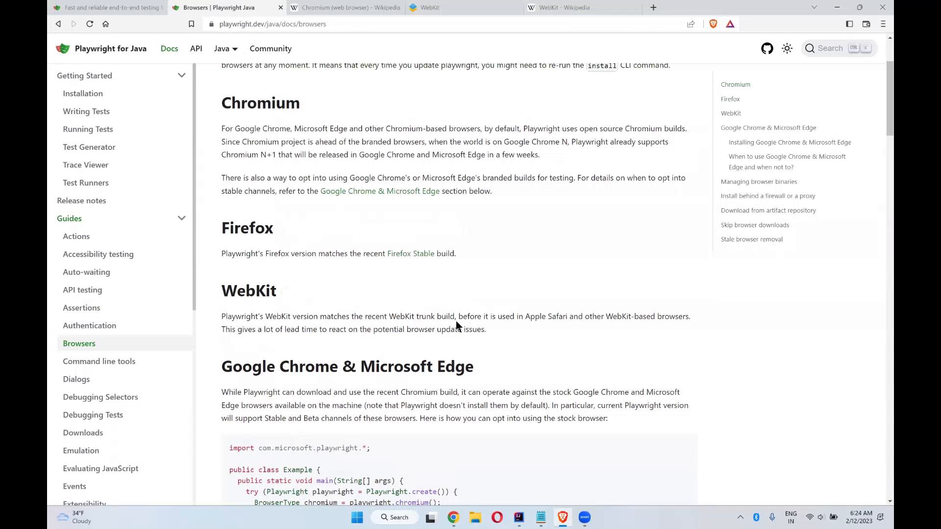
mouse_move(563, 301)
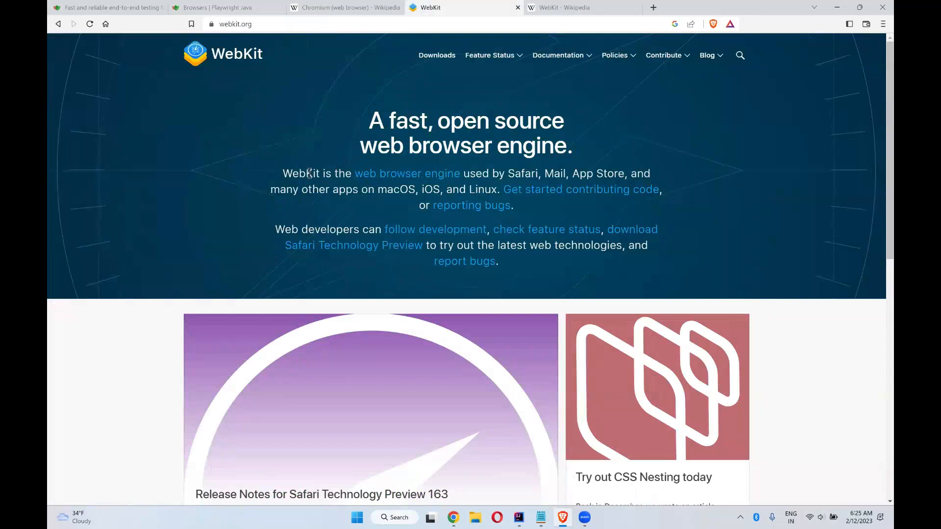
mouse_move(406, 174)
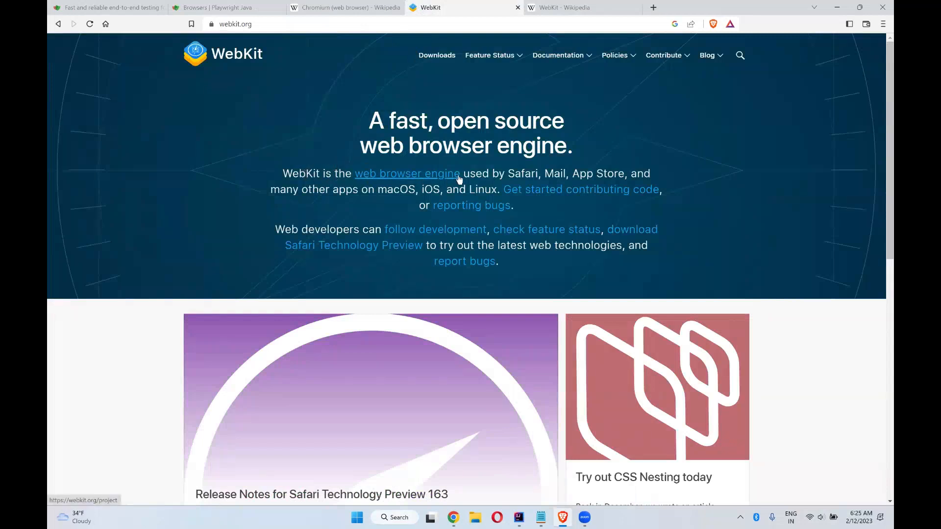
mouse_move(576, 175)
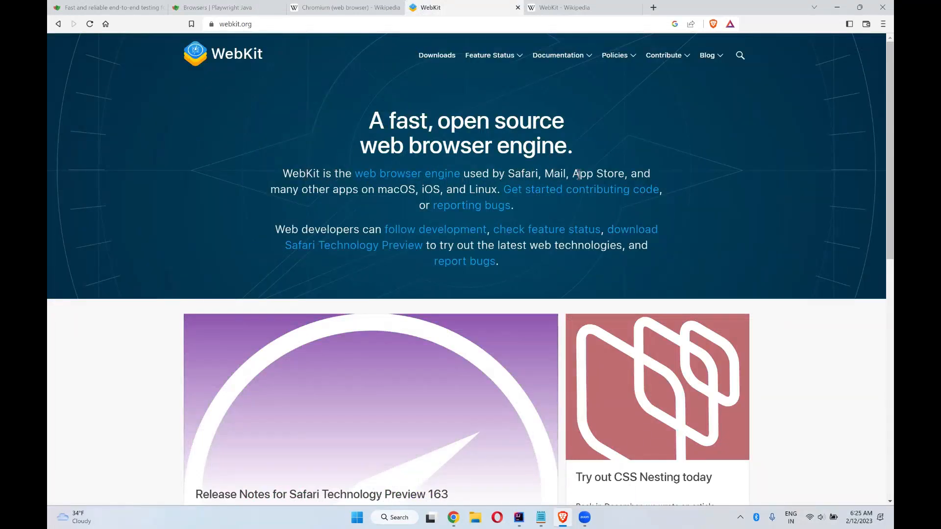
mouse_move(370, 191)
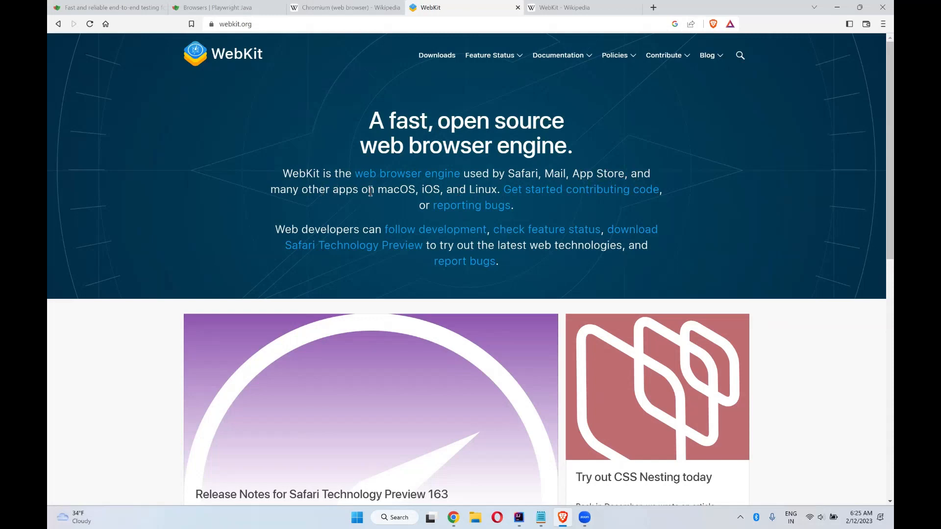
mouse_move(472, 189)
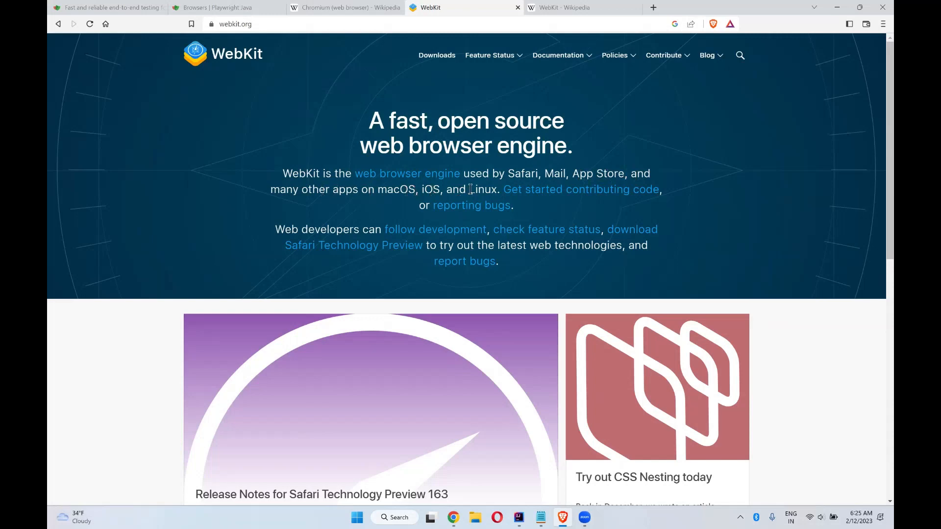
- Switch from webkit.org to the Wikipedia 'WebKit' article
click(568, 7)
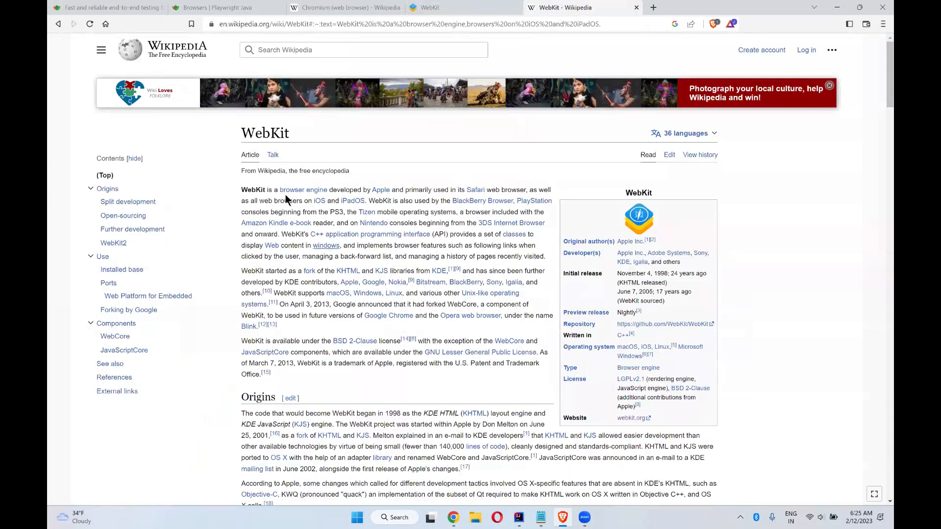
mouse_move(380, 189)
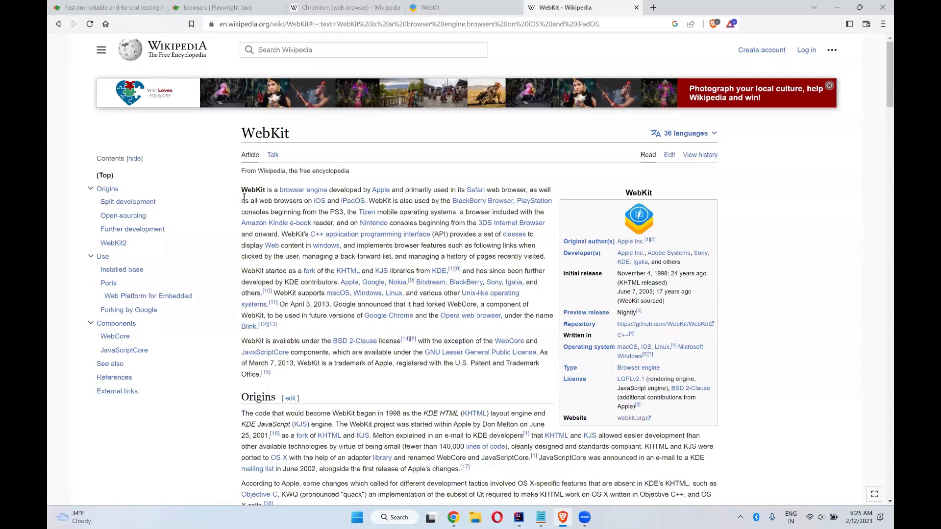
mouse_move(320, 200)
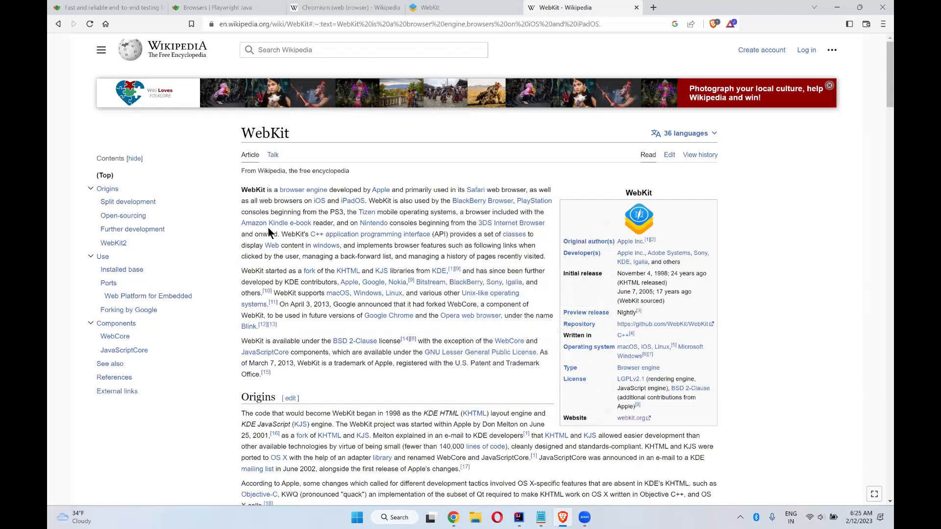
mouse_move(476, 221)
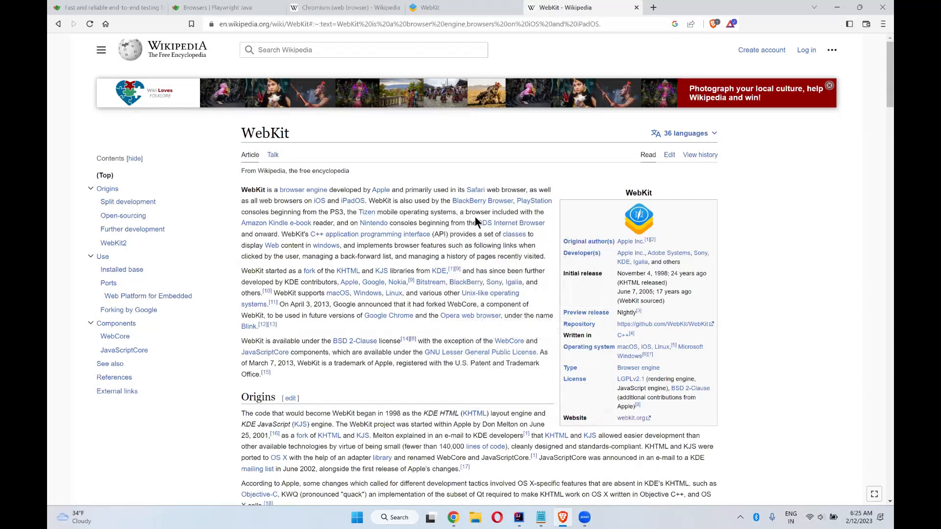
mouse_move(373, 223)
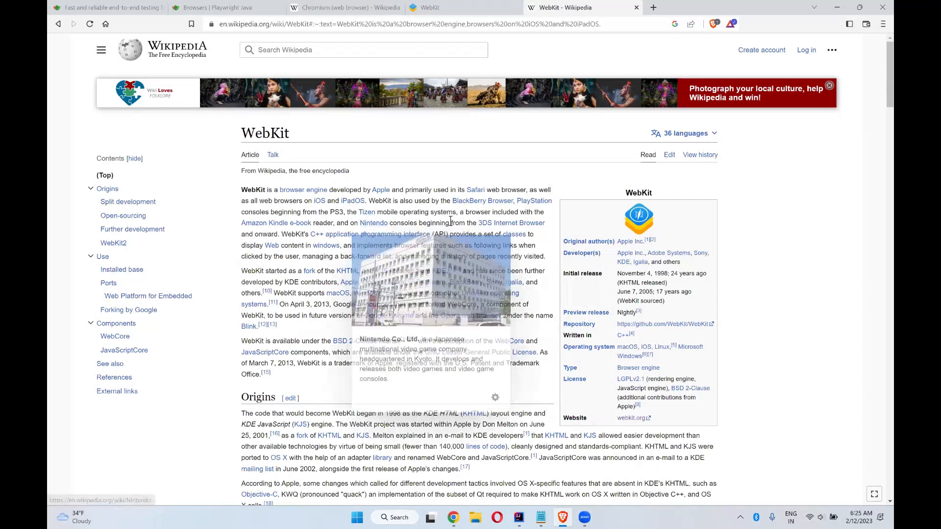
mouse_move(438, 228)
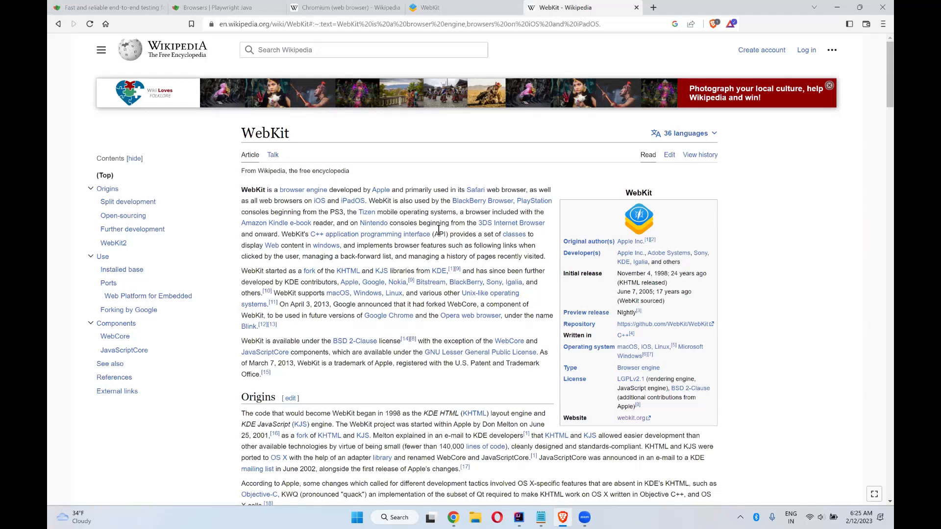
- Return to the webkit.org home page after reading the WebKit article intro
click(447, 7)
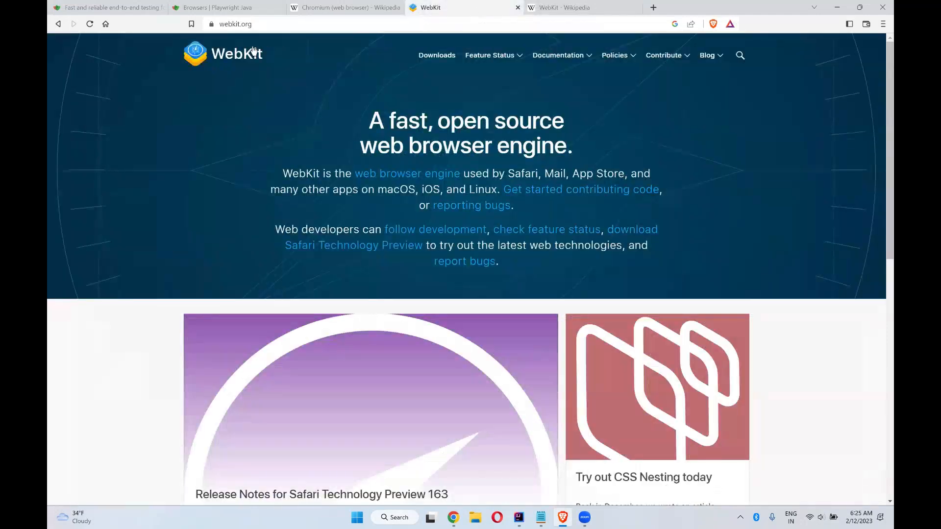
- Review the Chromium, Firefox and WebKit sections of the Playwright Java Browsers guide
click(225, 7)
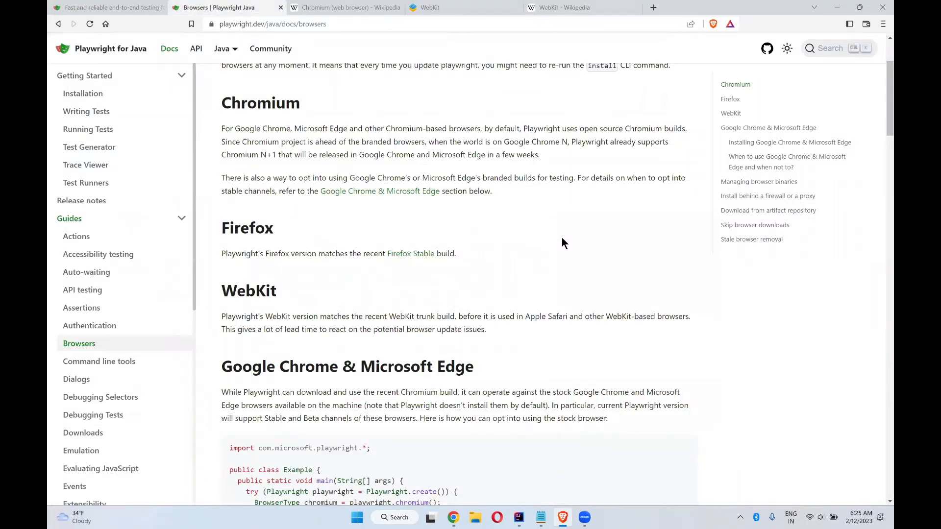
mouse_move(424, 288)
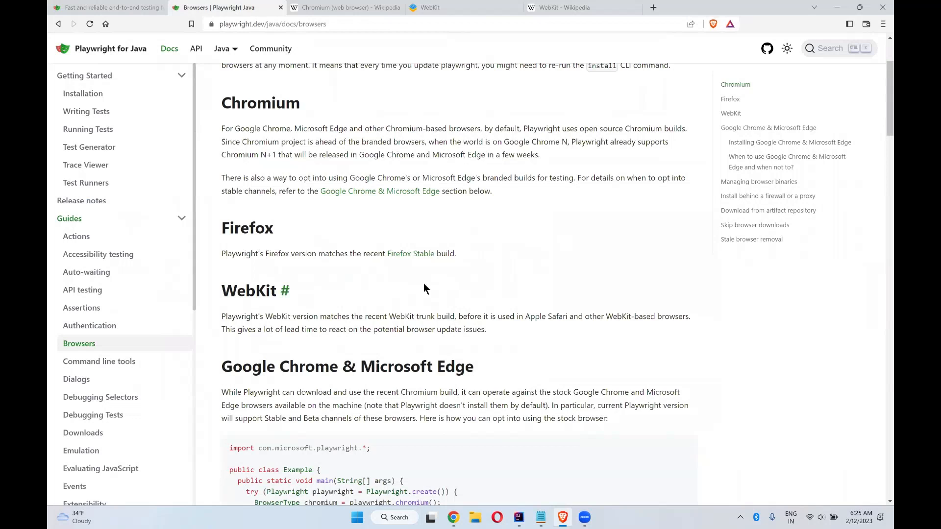
mouse_move(486, 285)
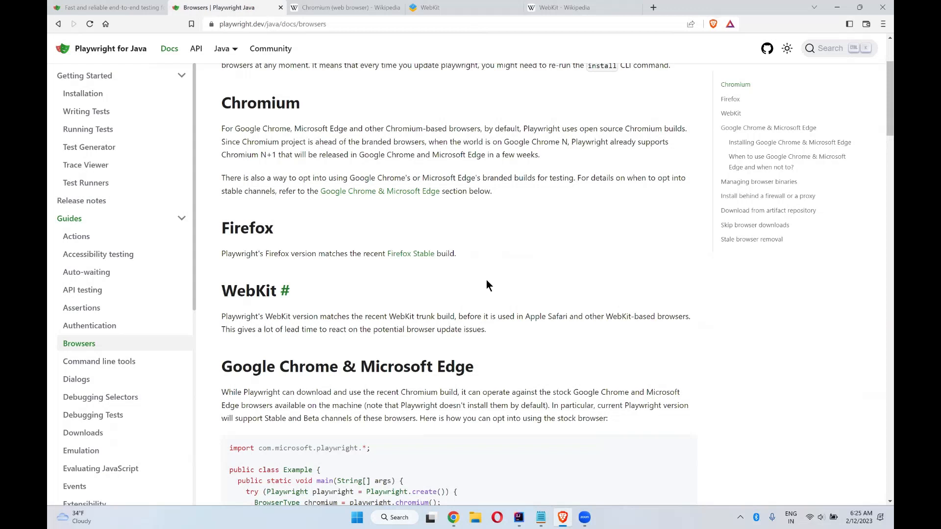
mouse_move(388, 175)
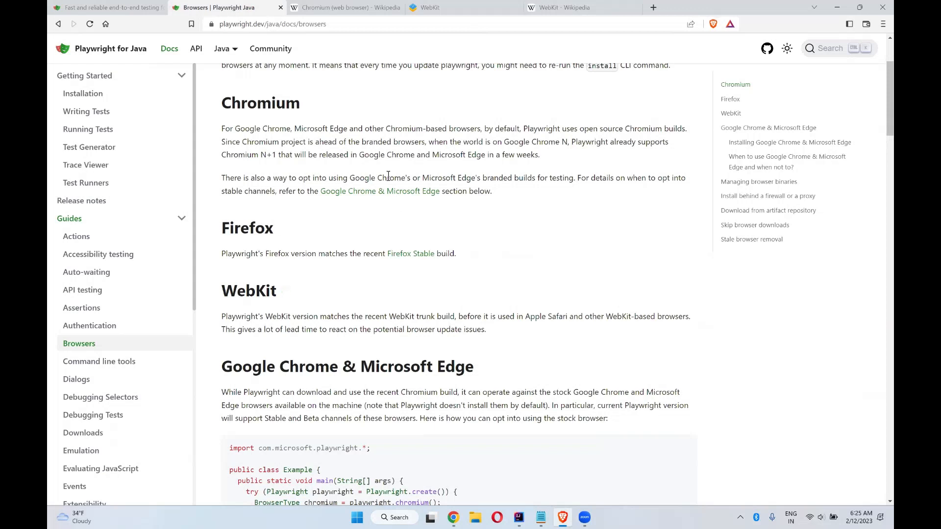
mouse_move(546, 282)
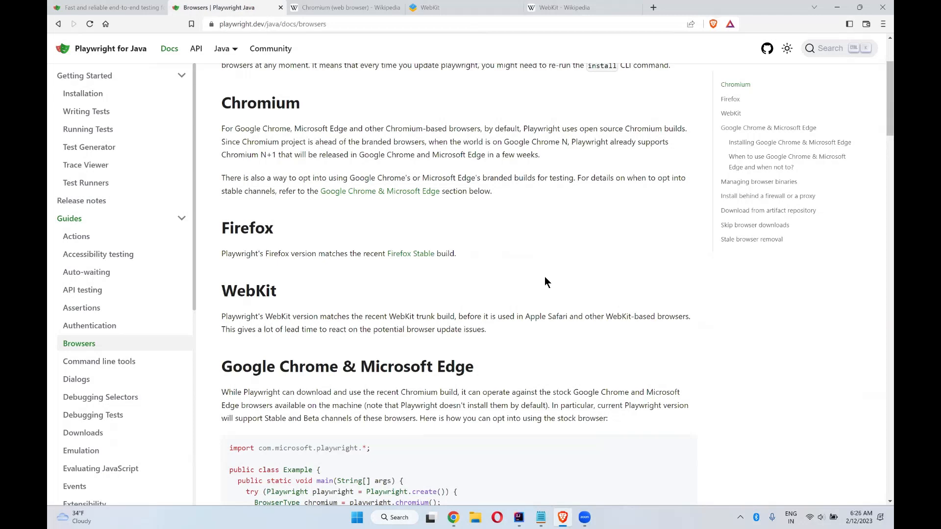
scroll(down, 3)
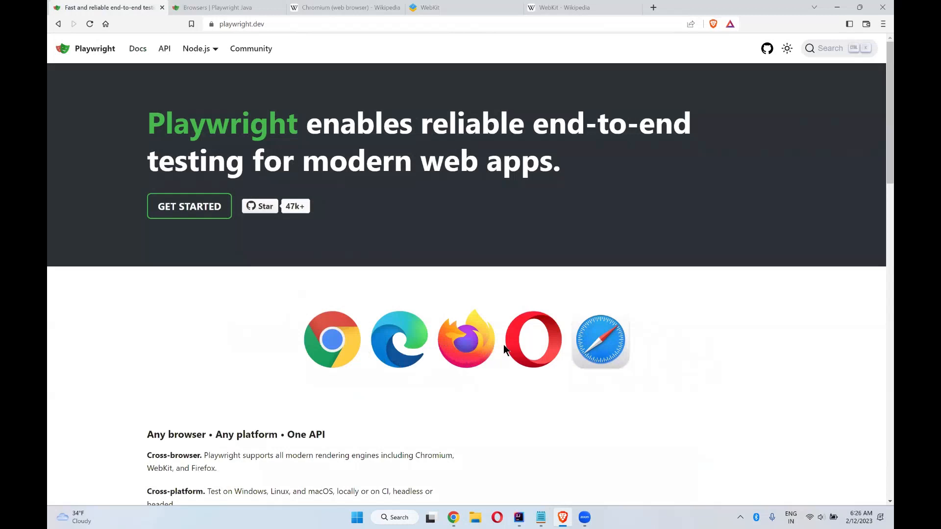
mouse_move(426, 359)
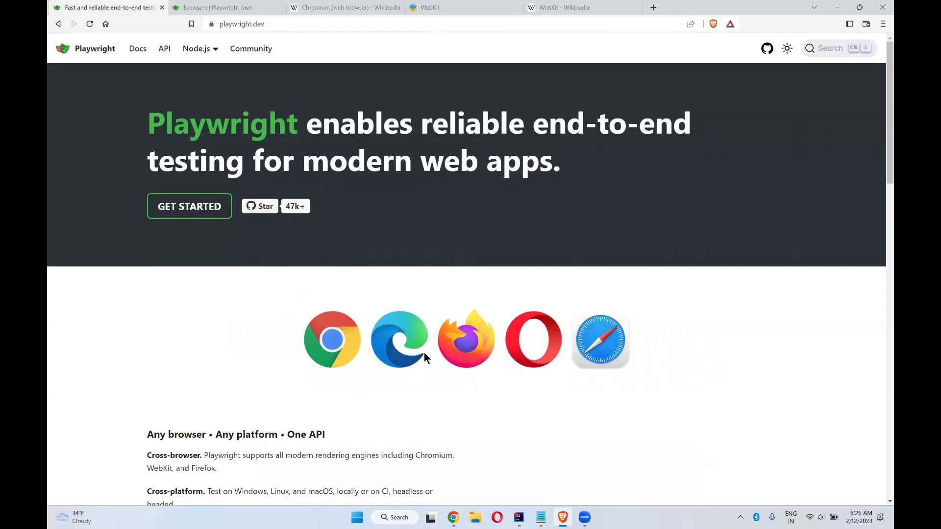
- Go back to the Playwright Java Browsers guide from the home page
click(215, 7)
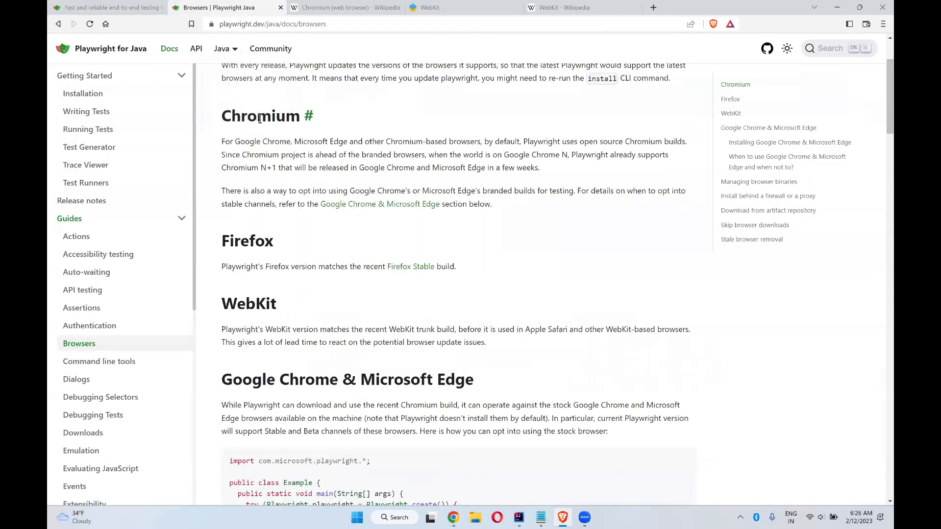
mouse_move(565, 276)
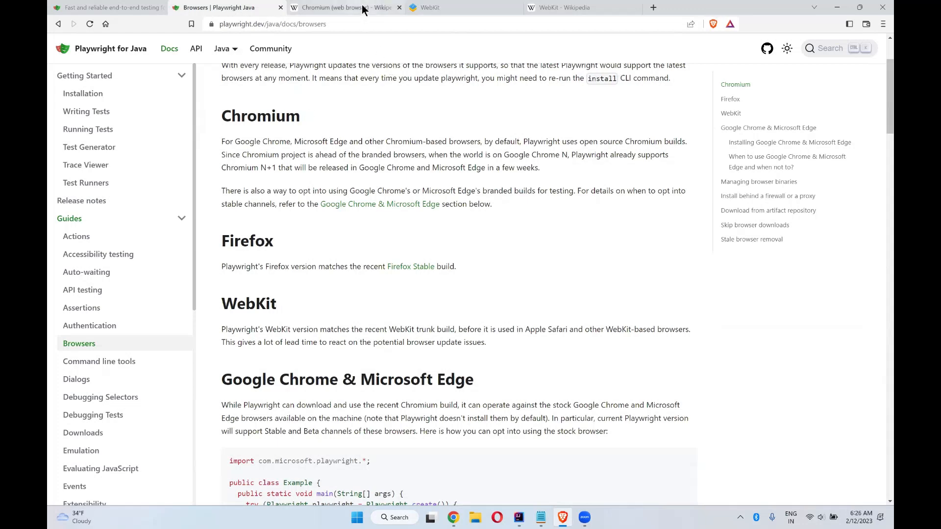
- Switch to the Wikipedia 'Chromium (web browser)' article again
click(333, 7)
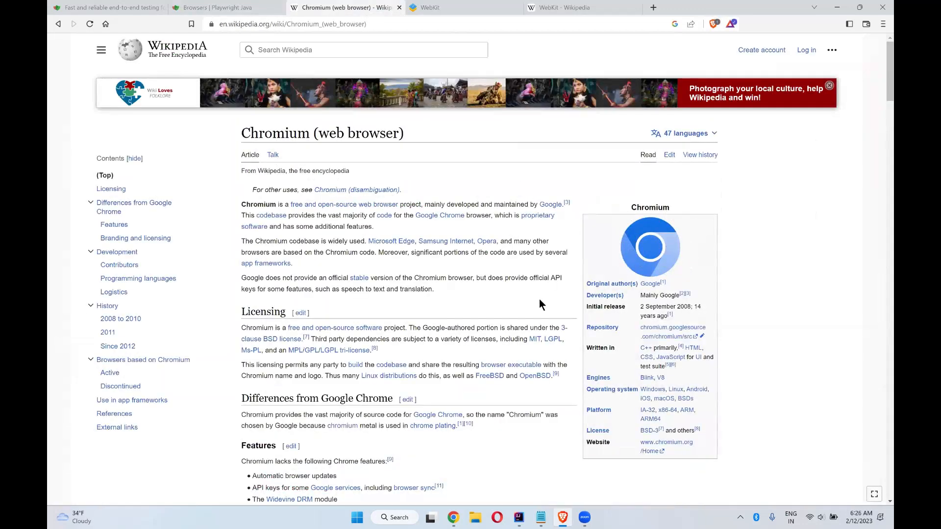
mouse_move(660, 271)
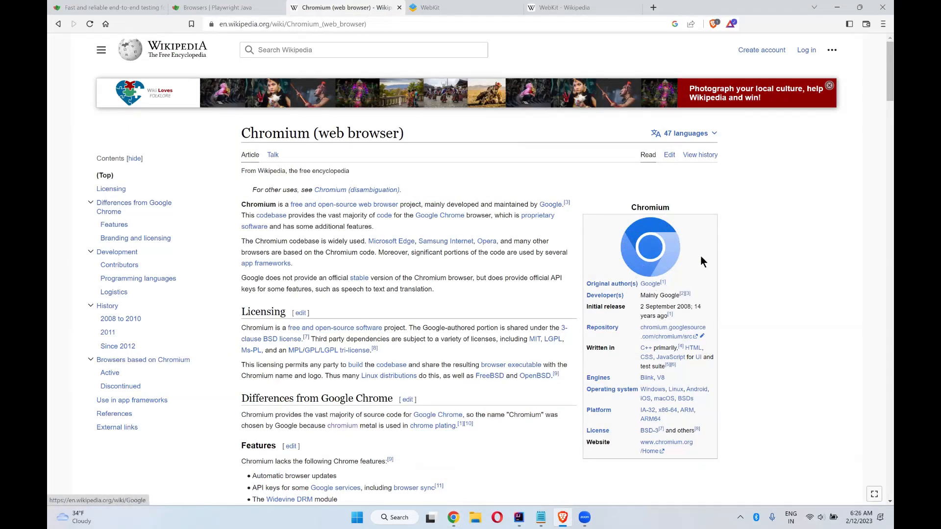
mouse_move(650, 246)
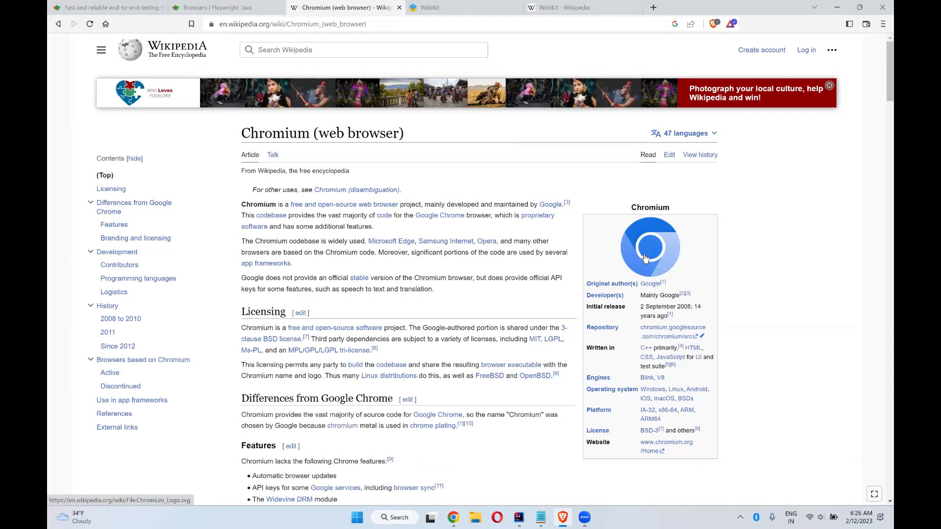
mouse_move(646, 246)
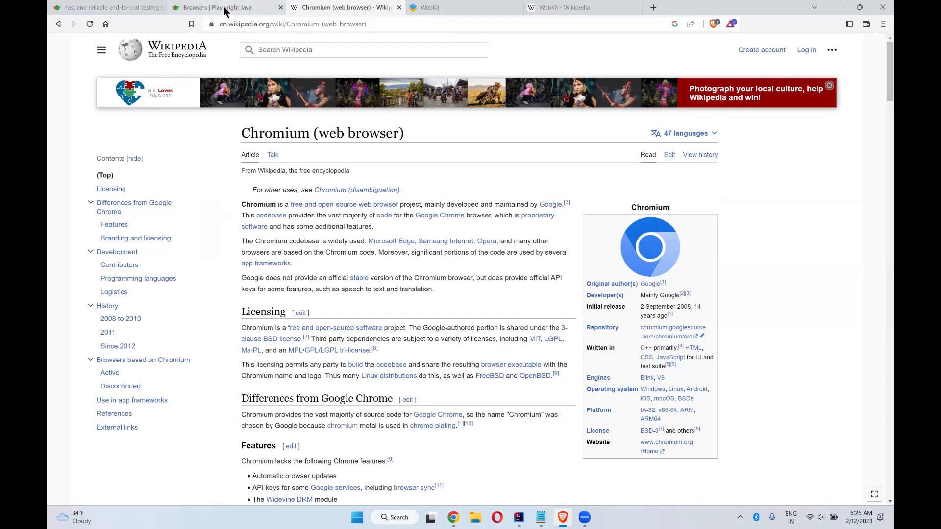
- Return to the Playwright Java Browsers guide after the Chromium article
click(216, 7)
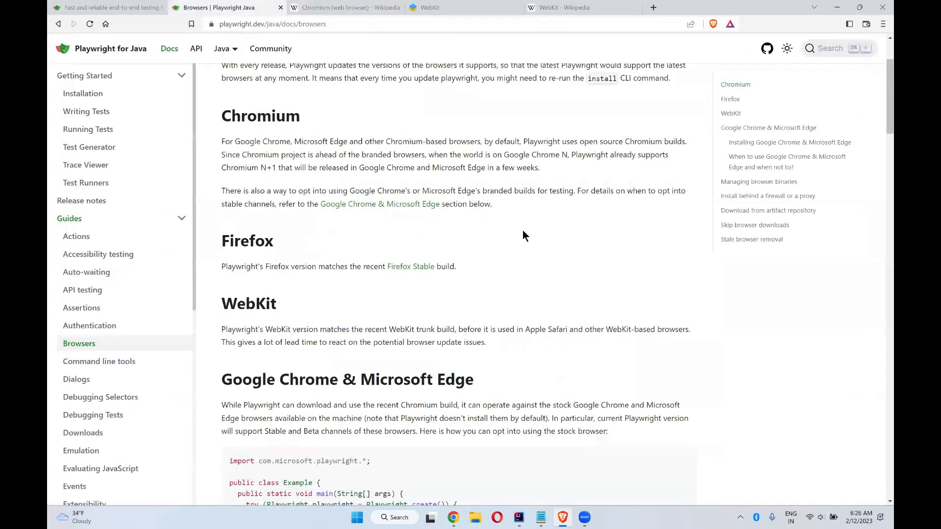